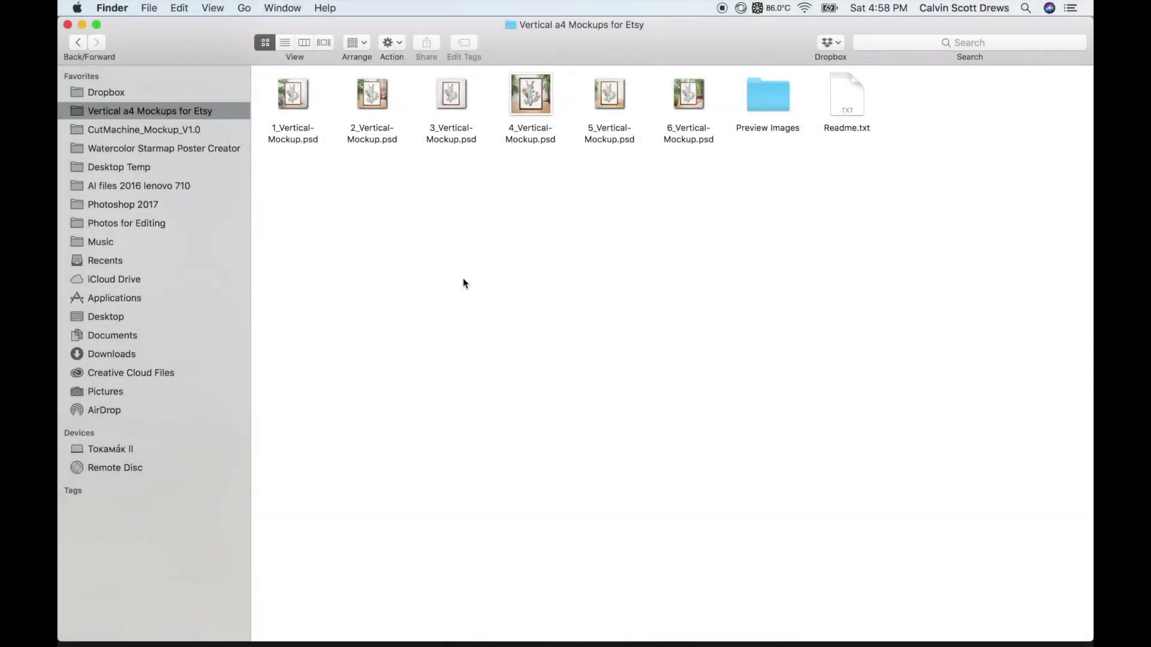
mouse_move(450, 255)
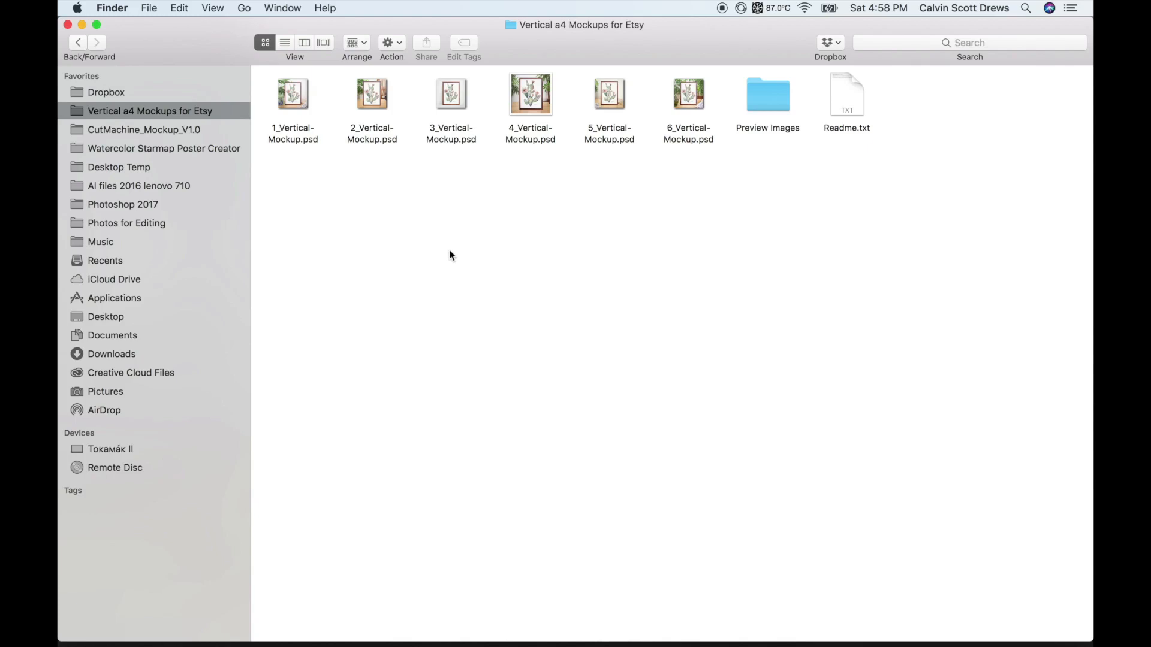
mouse_move(467, 292)
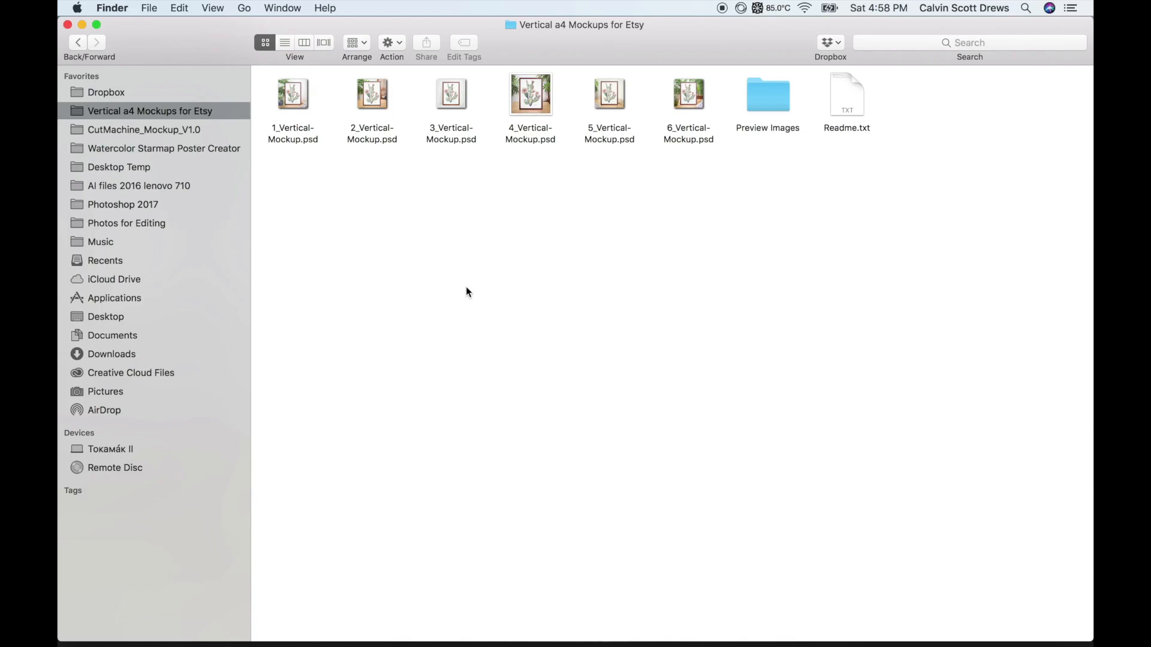
mouse_move(494, 278)
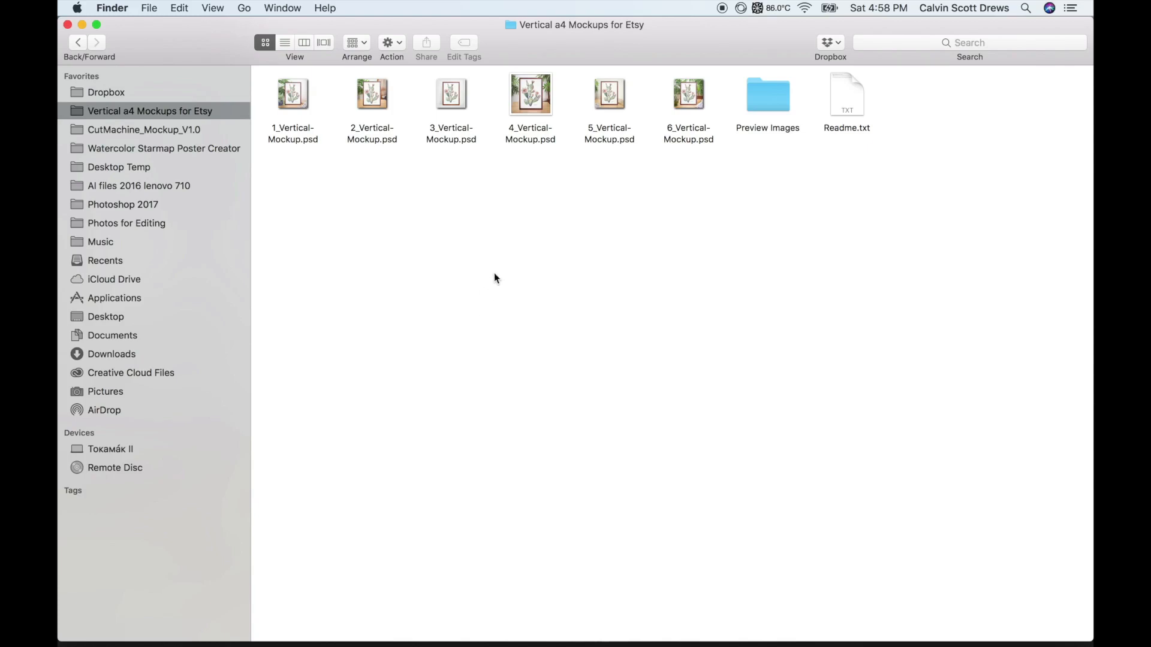
mouse_move(491, 254)
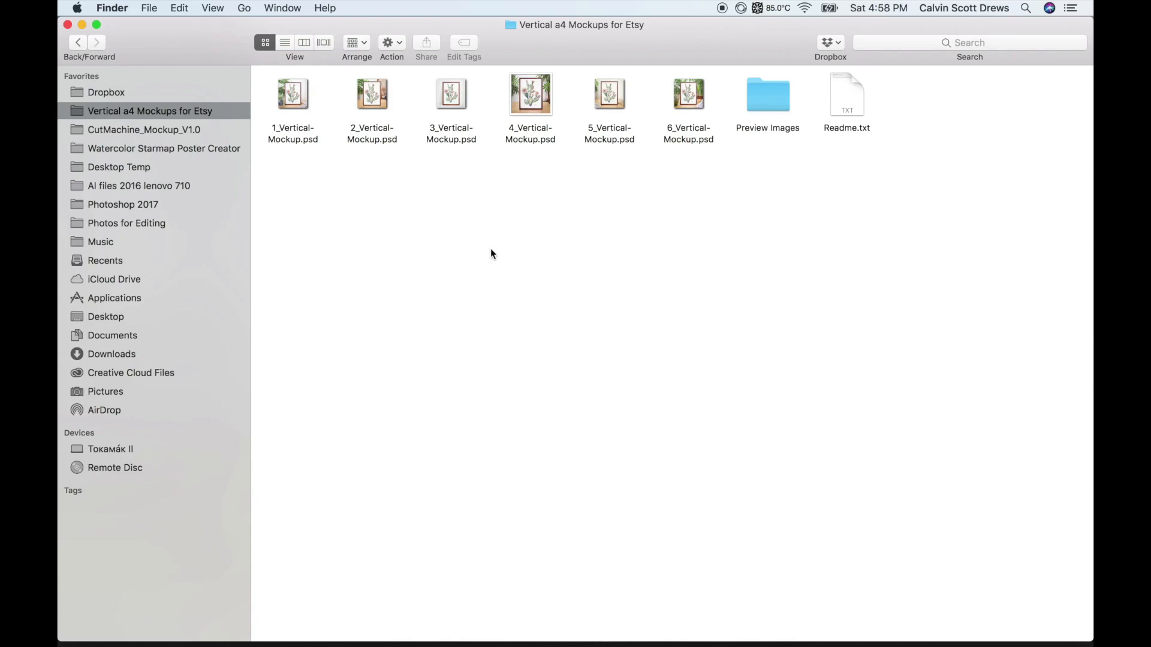
mouse_move(462, 272)
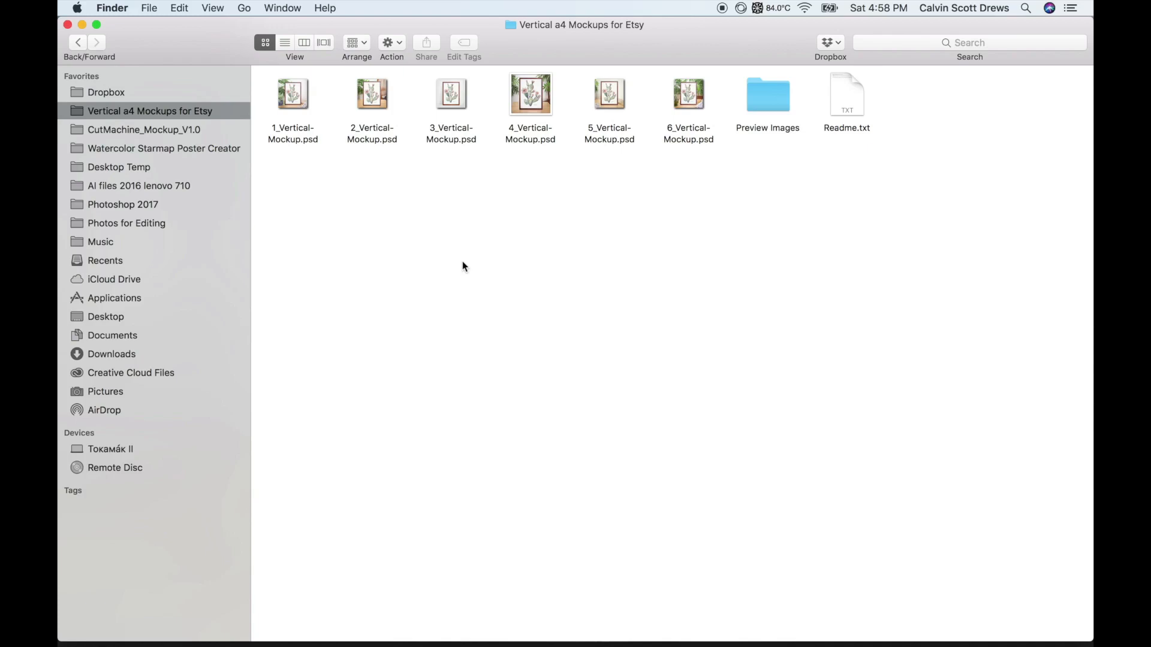
mouse_move(470, 260)
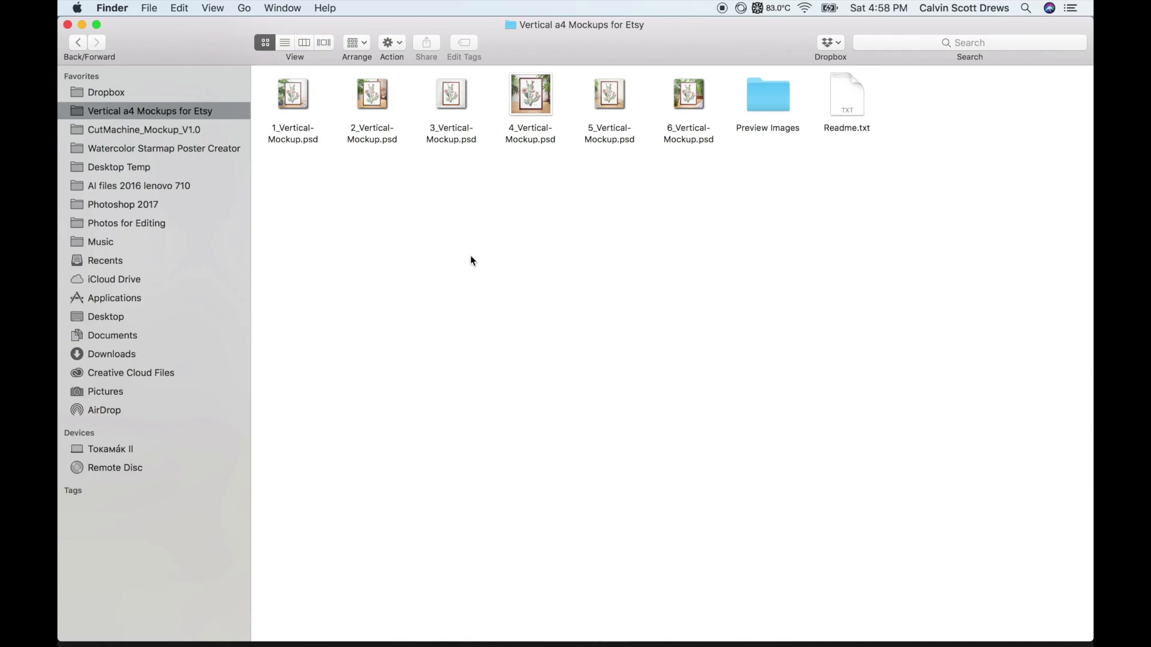
mouse_move(307, 128)
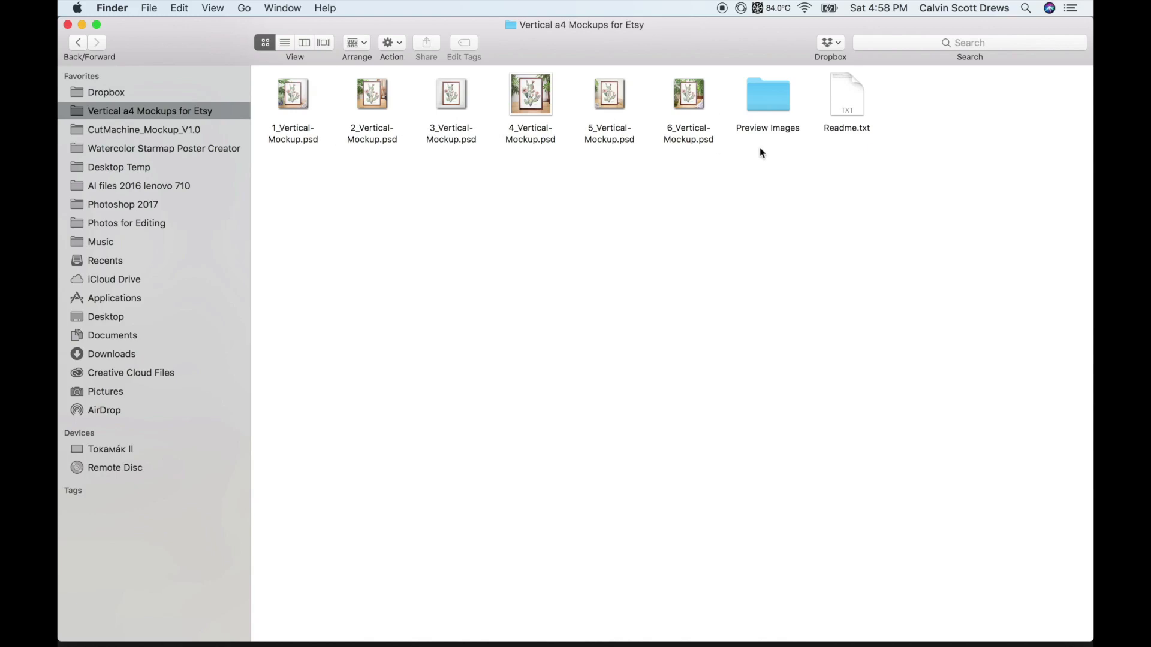
mouse_move(763, 95)
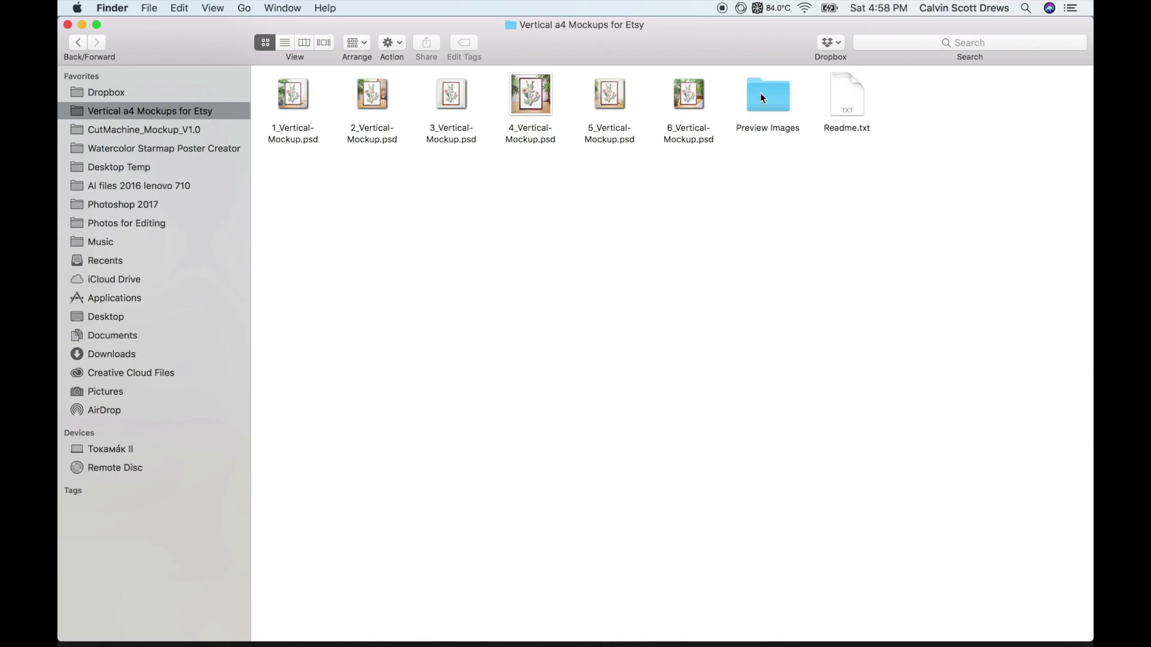
mouse_move(732, 181)
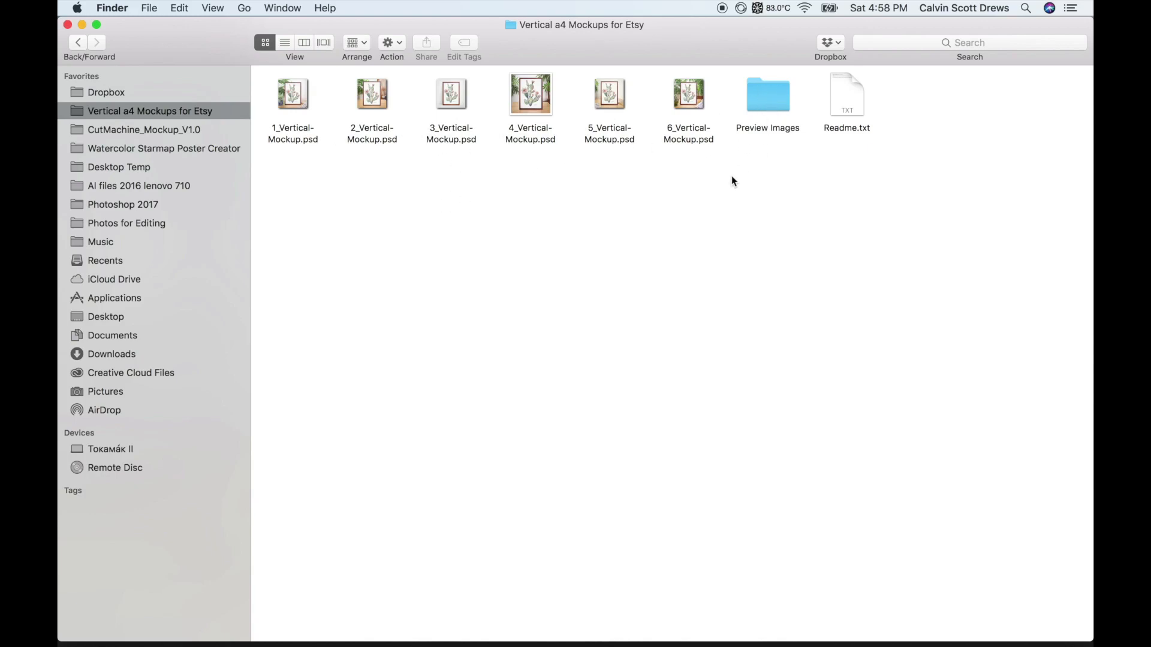
mouse_move(367, 107)
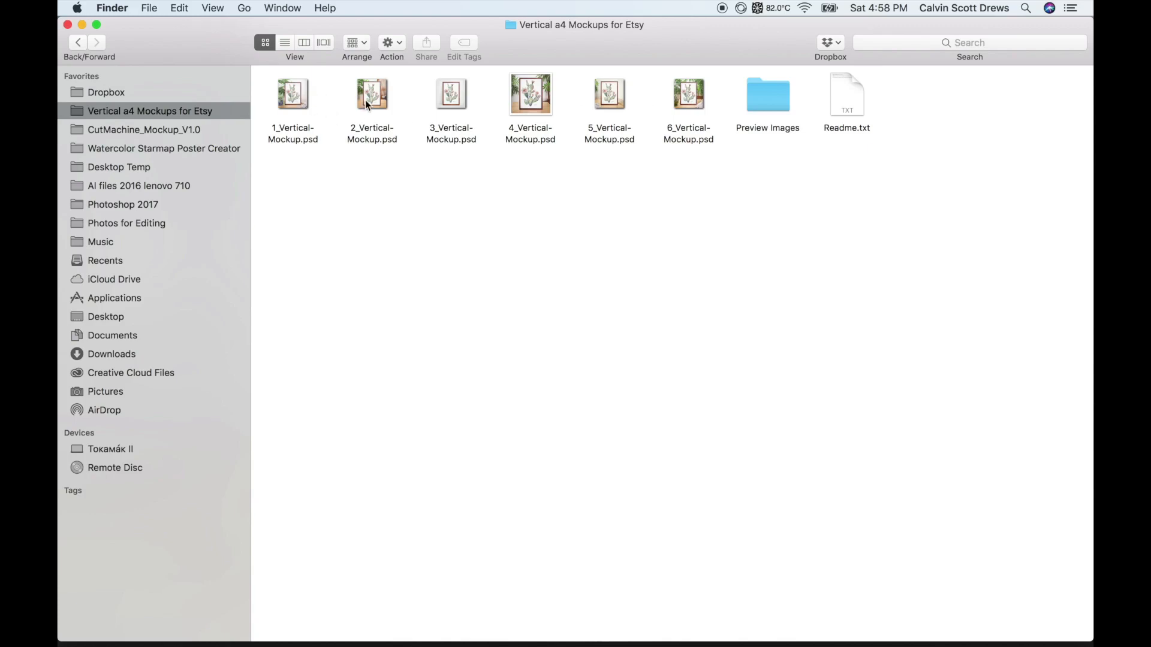
mouse_move(369, 95)
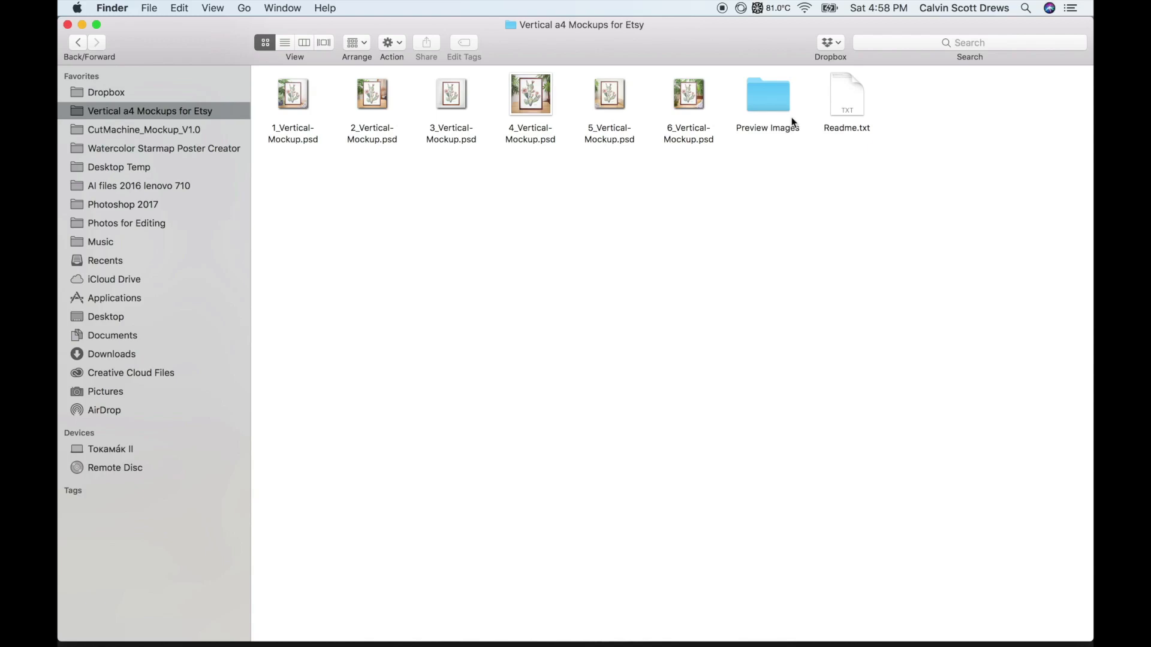
mouse_move(786, 127)
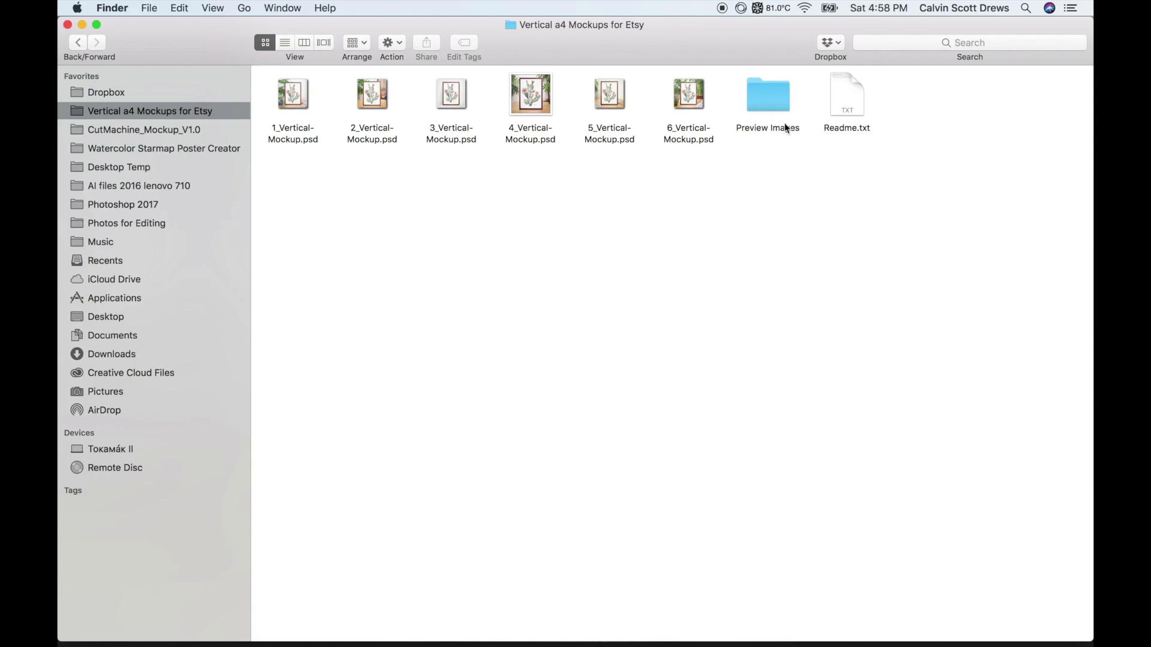
mouse_move(382, 213)
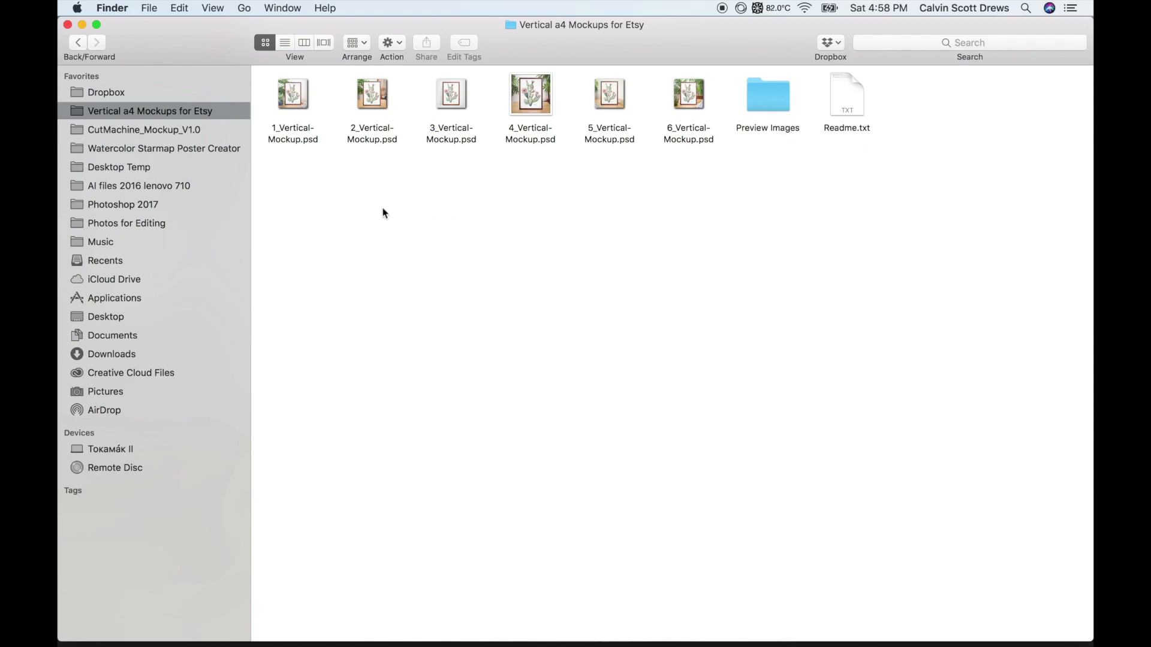
- Open 1_Vertical-Mockup.psd from Finder with Adobe Photoshop CC 2018 (19.0.0)
right_click(292, 94)
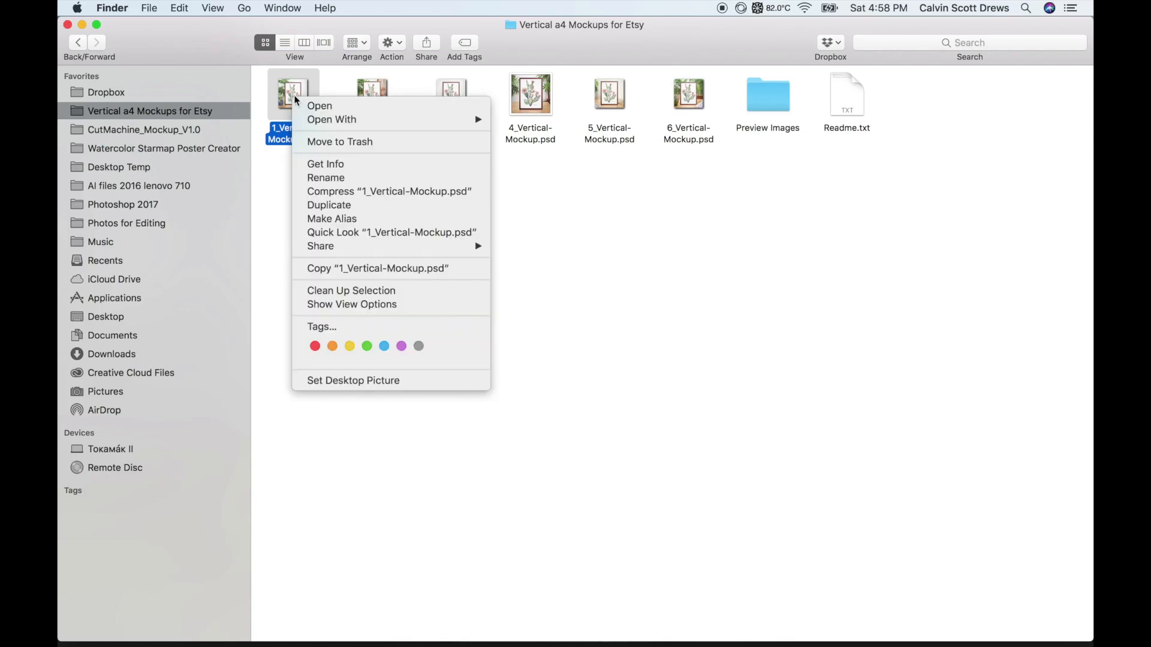
mouse_move(331, 118)
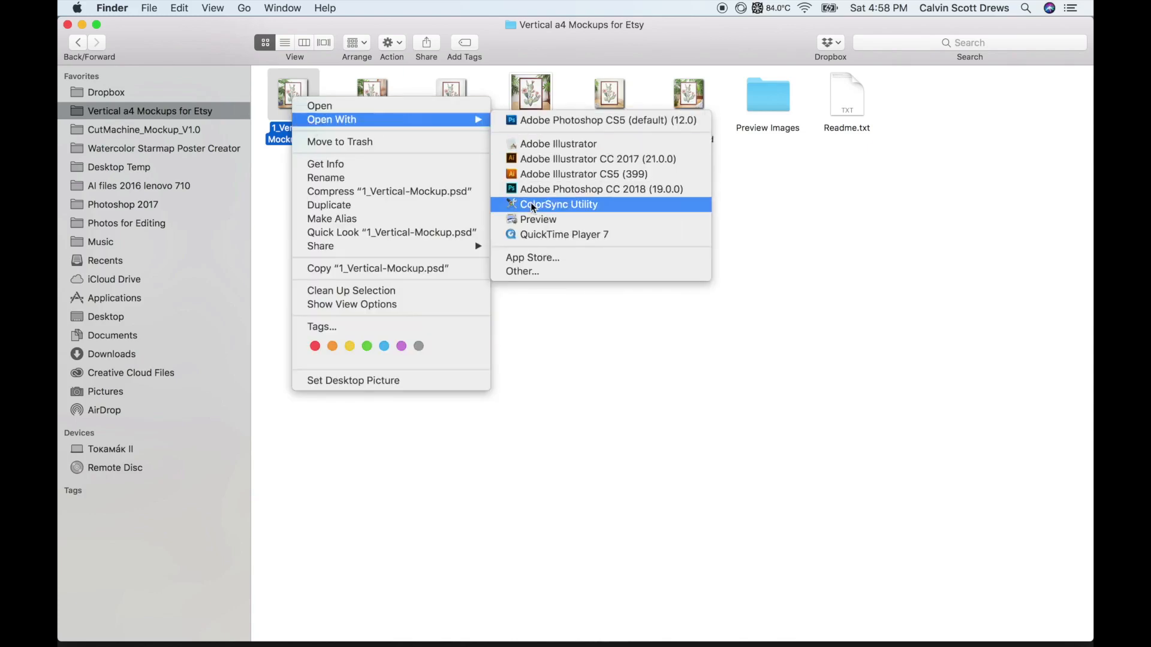
mouse_move(530, 194)
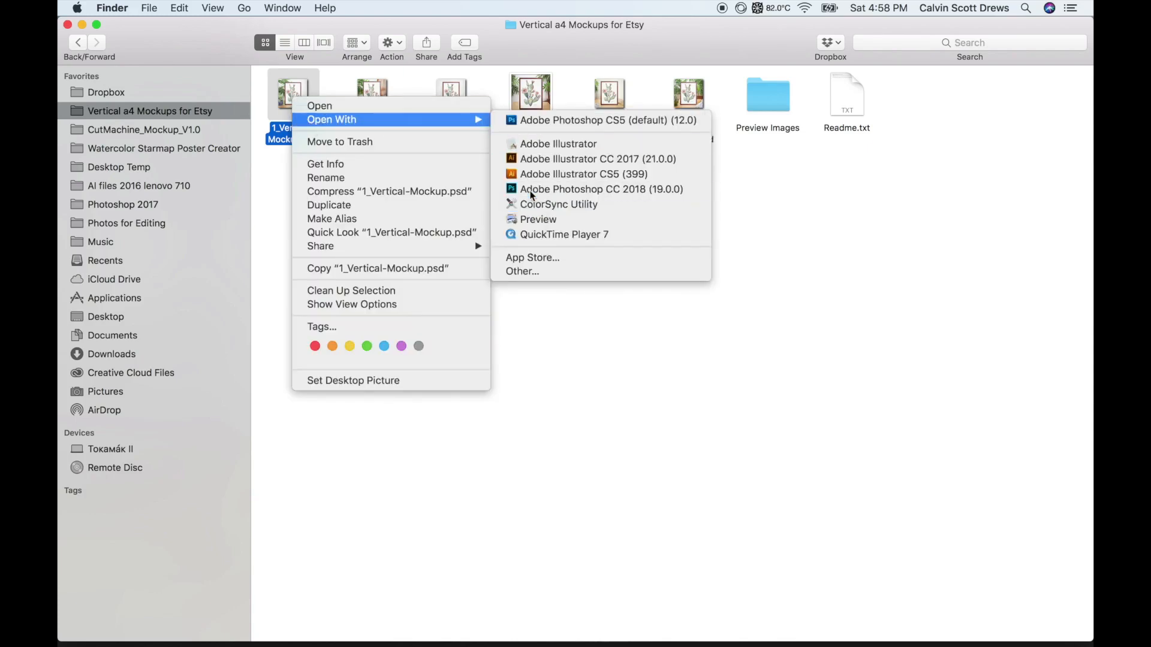
click(601, 188)
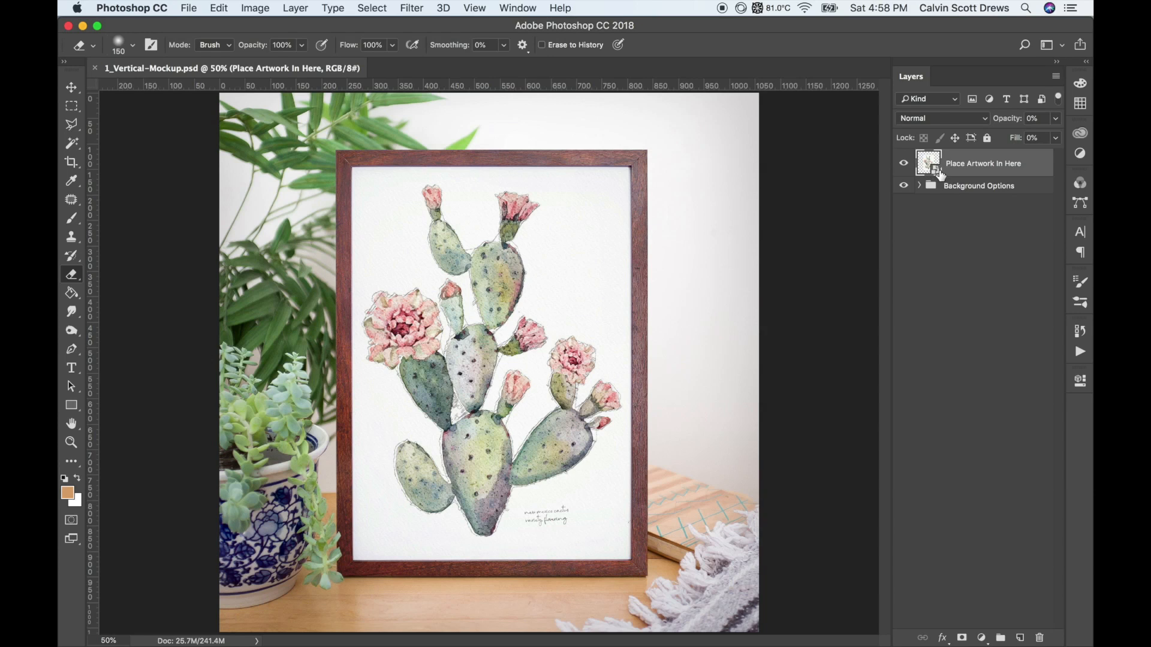
mouse_move(996, 101)
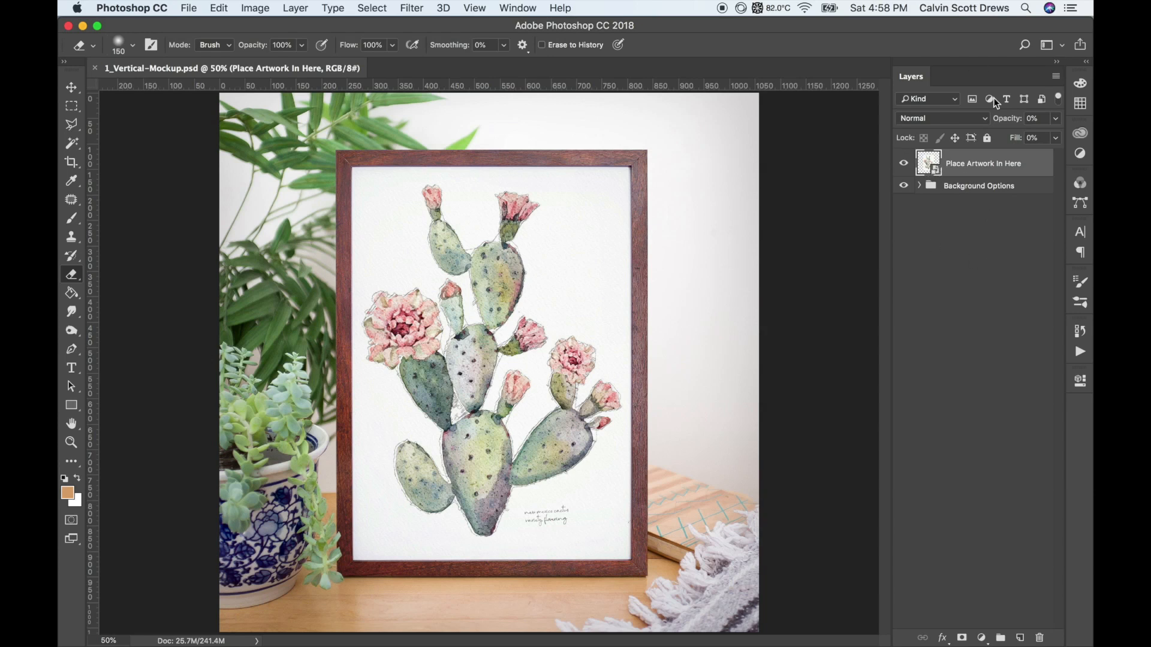
click(518, 8)
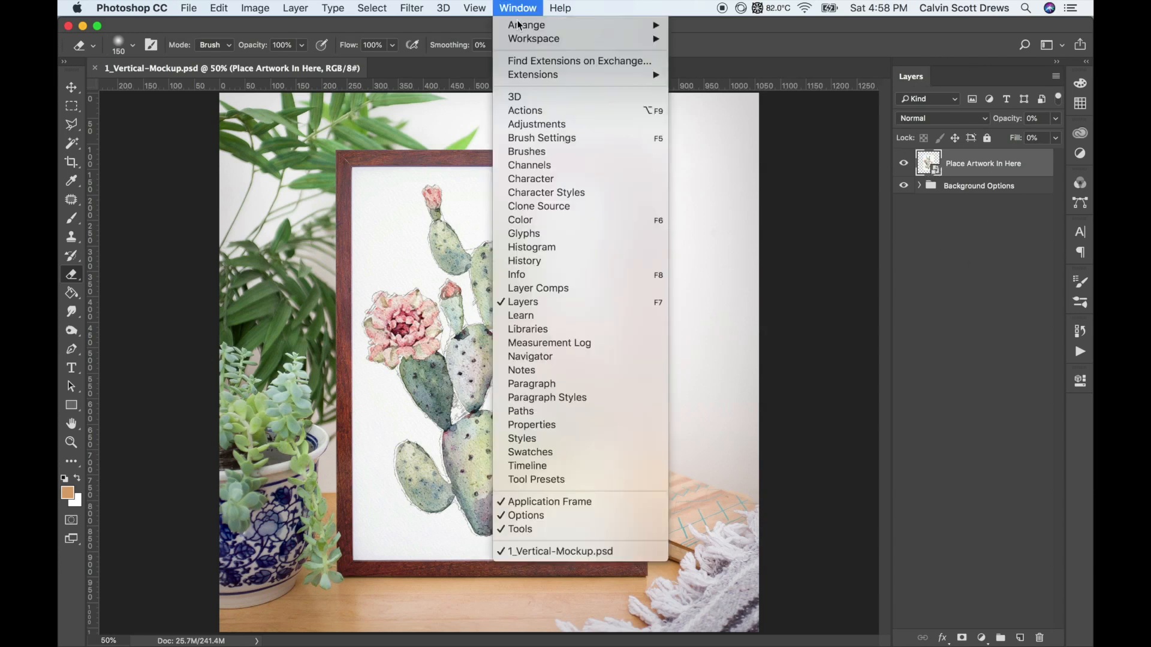
mouse_move(523, 302)
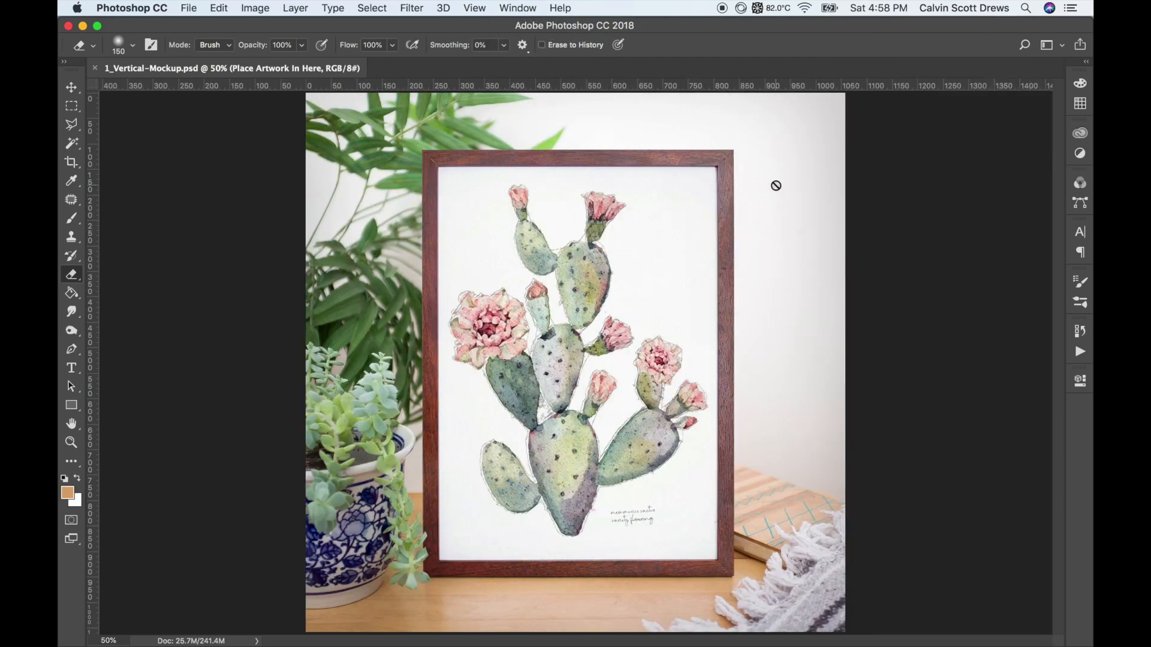
click(517, 8)
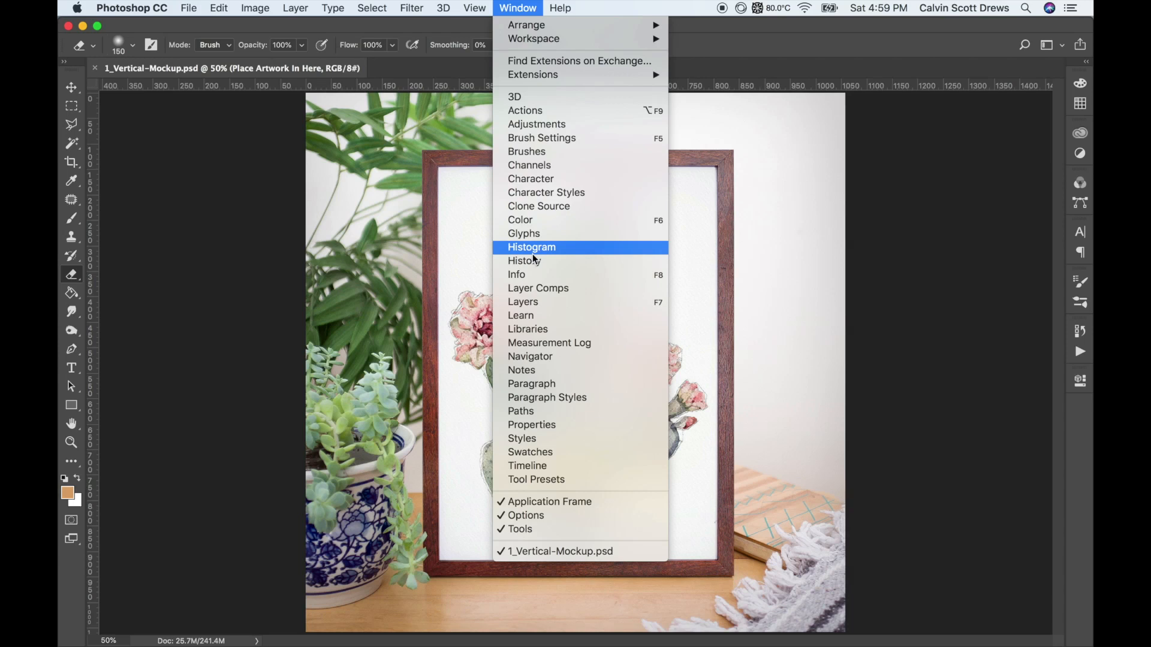
click(523, 301)
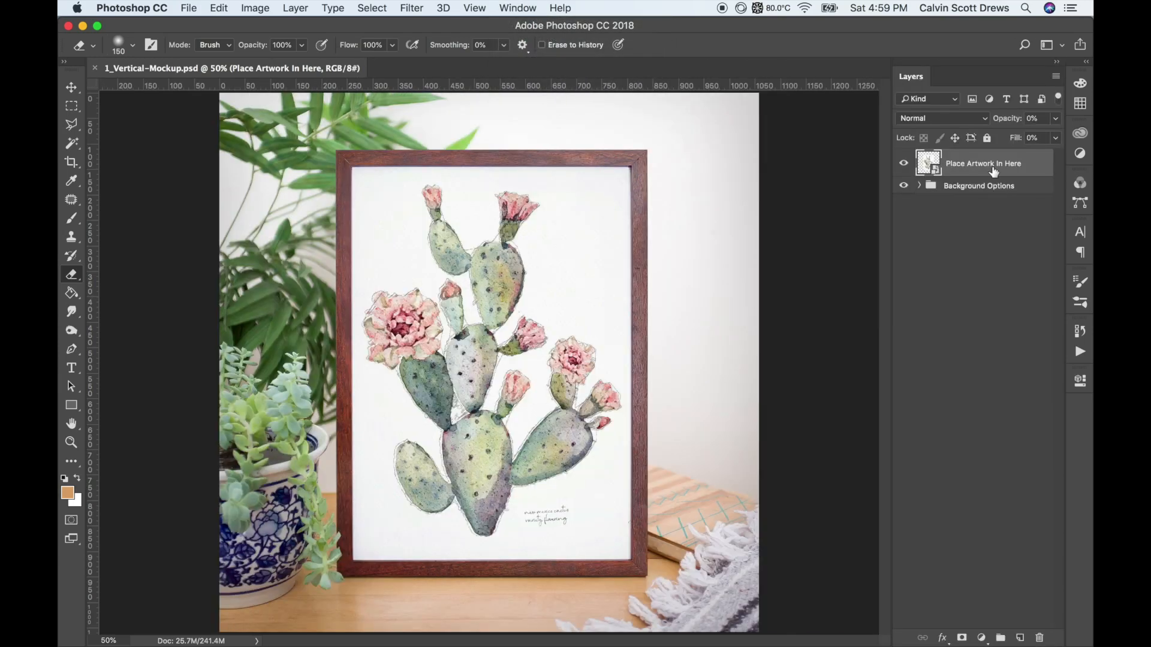
mouse_move(969, 165)
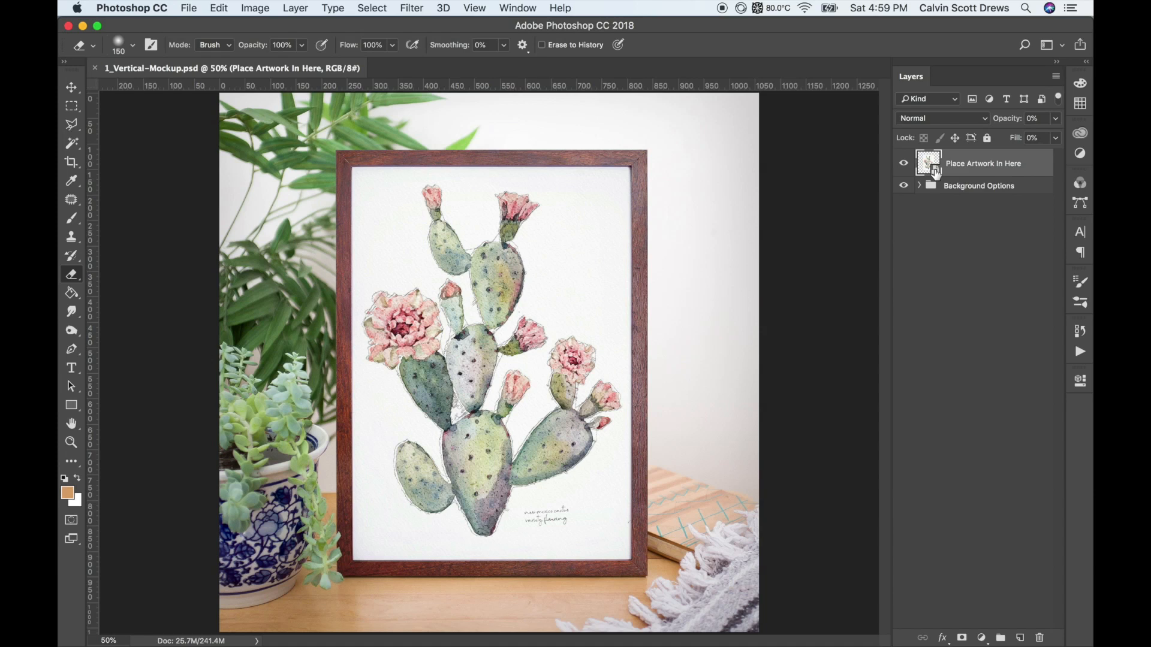
- Open the Place Artwork In Here smart object as a4 template copy.psb
click(486, 68)
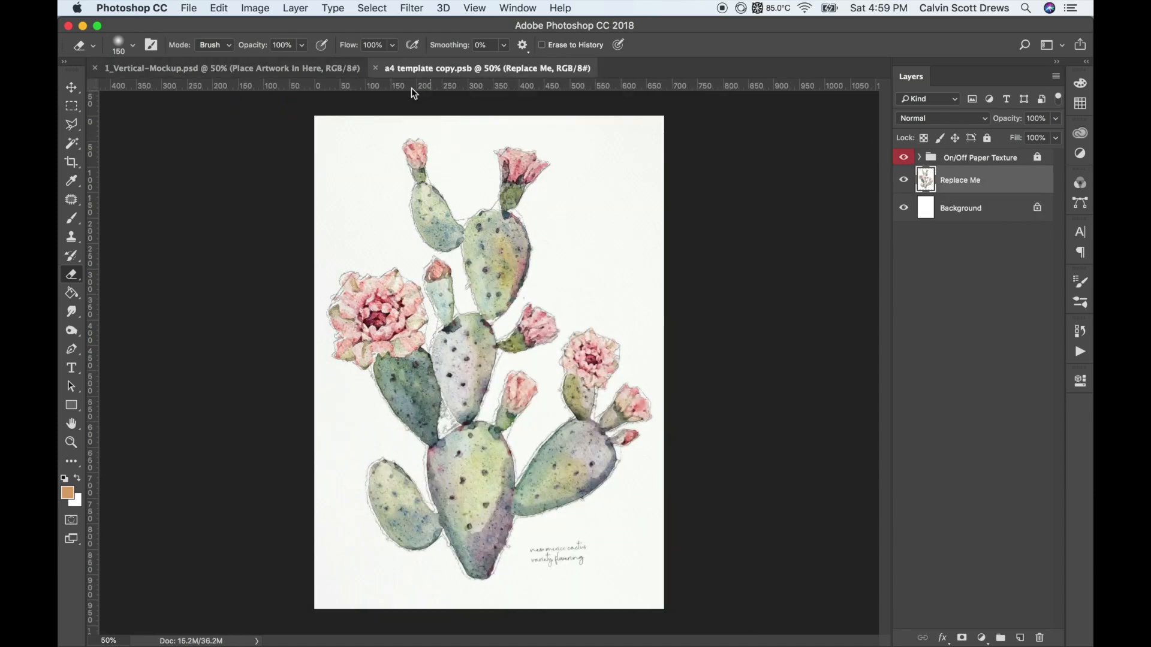
- In a4 template copy.psb, hide the cactus artwork layer and the On/Off Paper Texture group
click(232, 68)
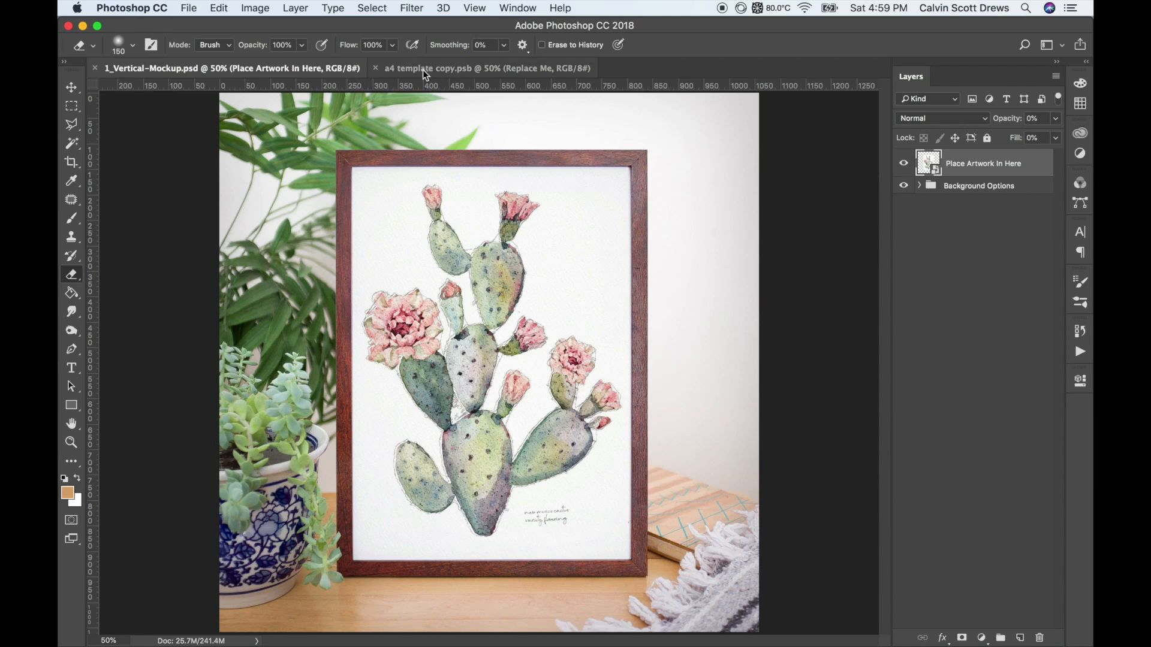
click(486, 68)
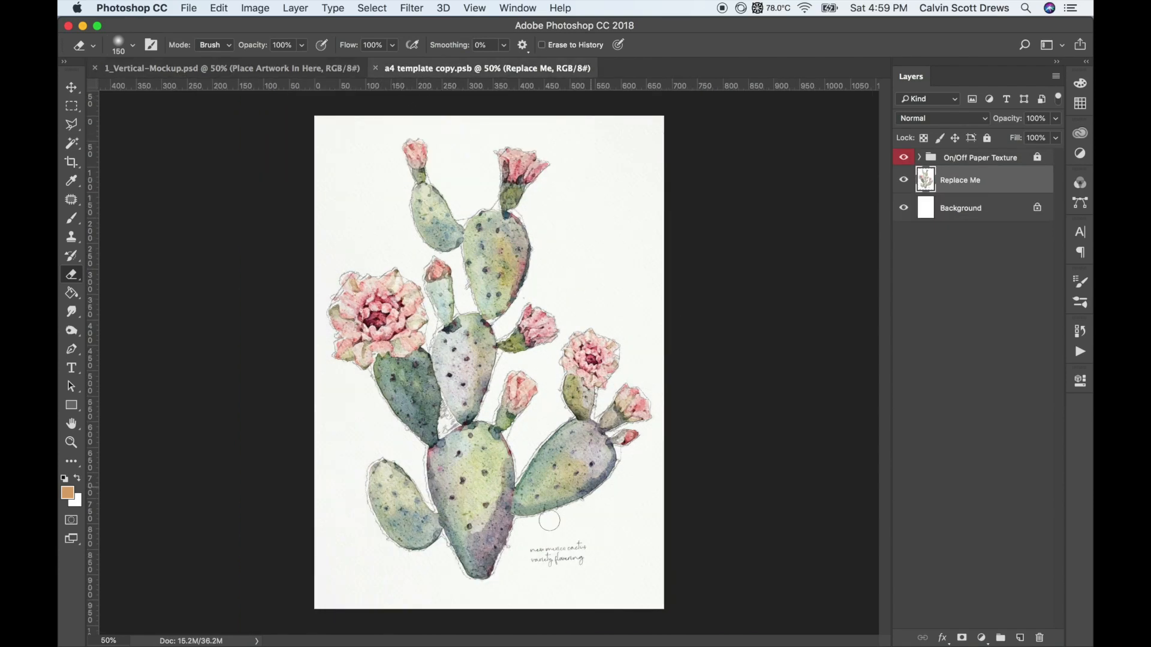
mouse_move(667, 316)
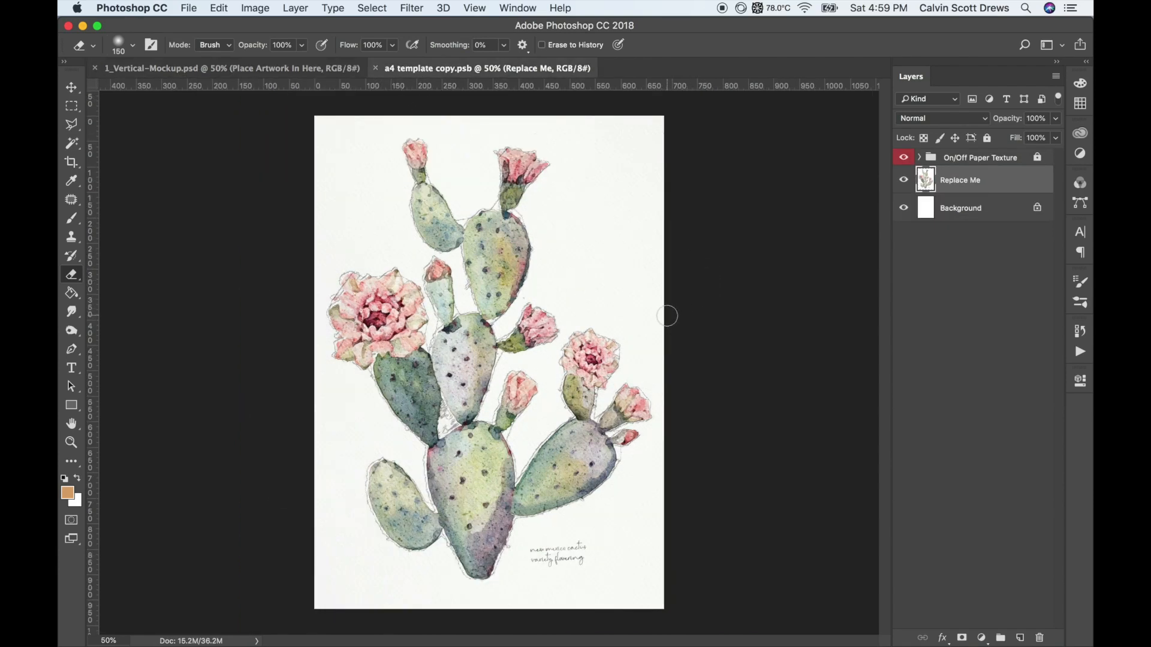
mouse_move(638, 321)
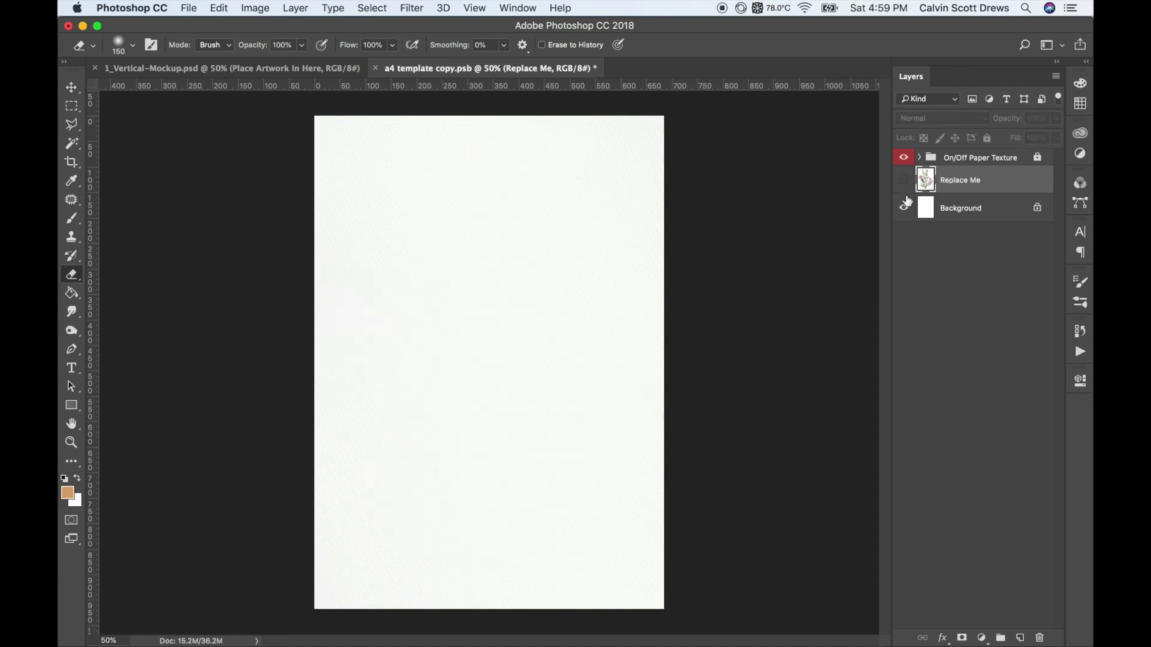
click(903, 180)
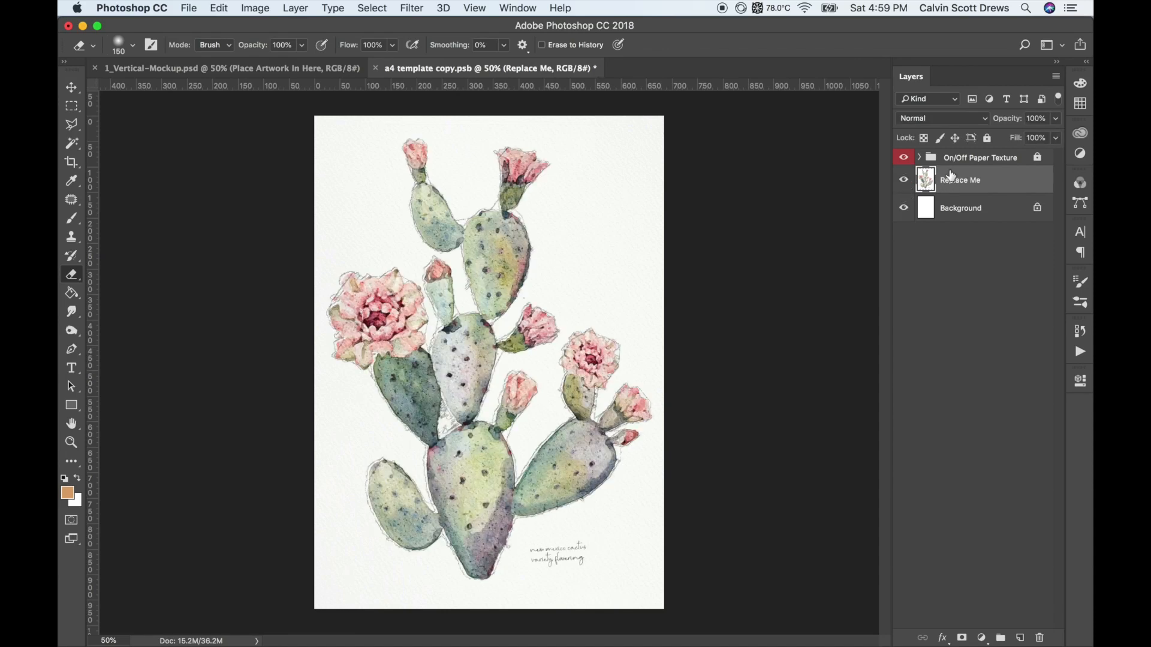
click(903, 180)
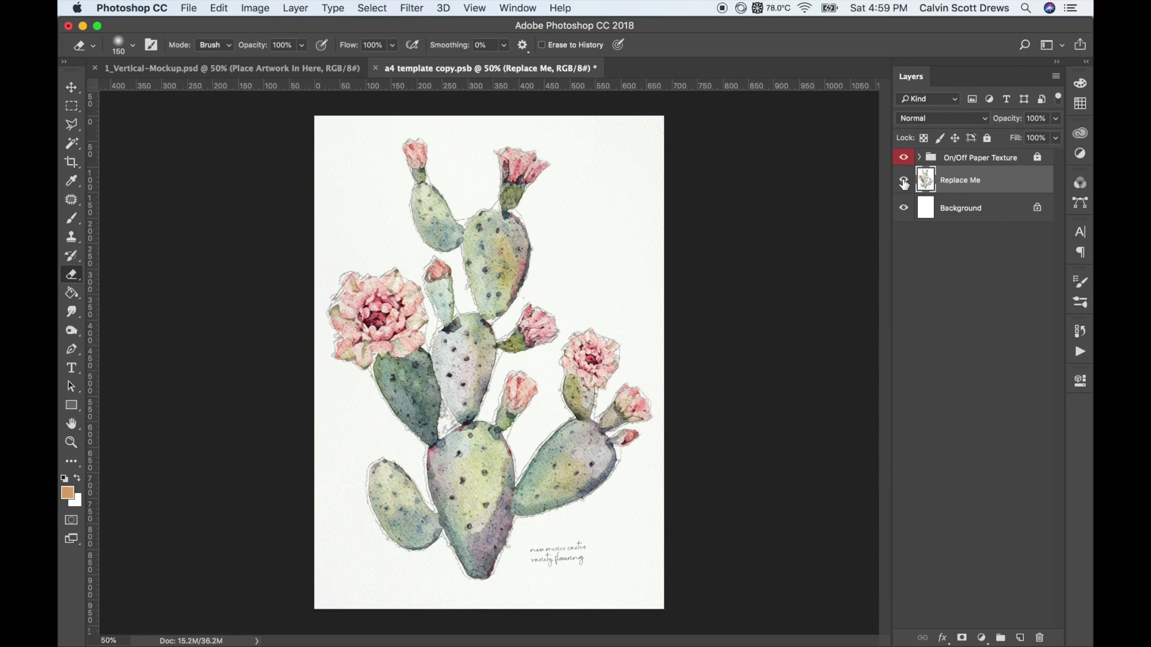
click(903, 183)
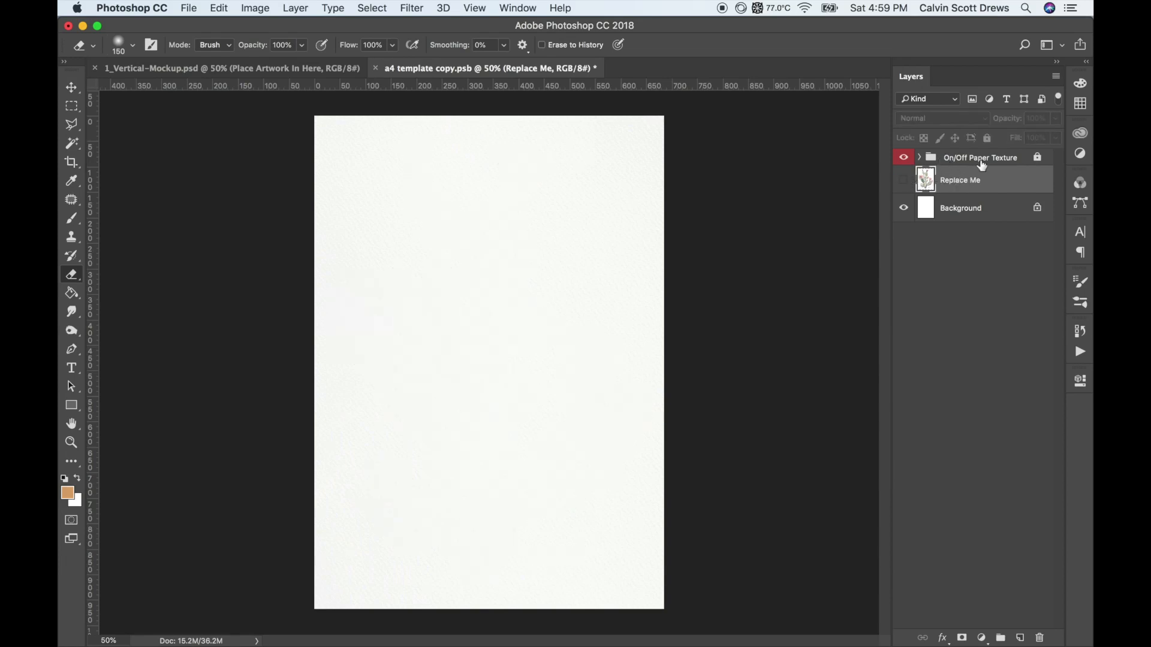
mouse_move(408, 142)
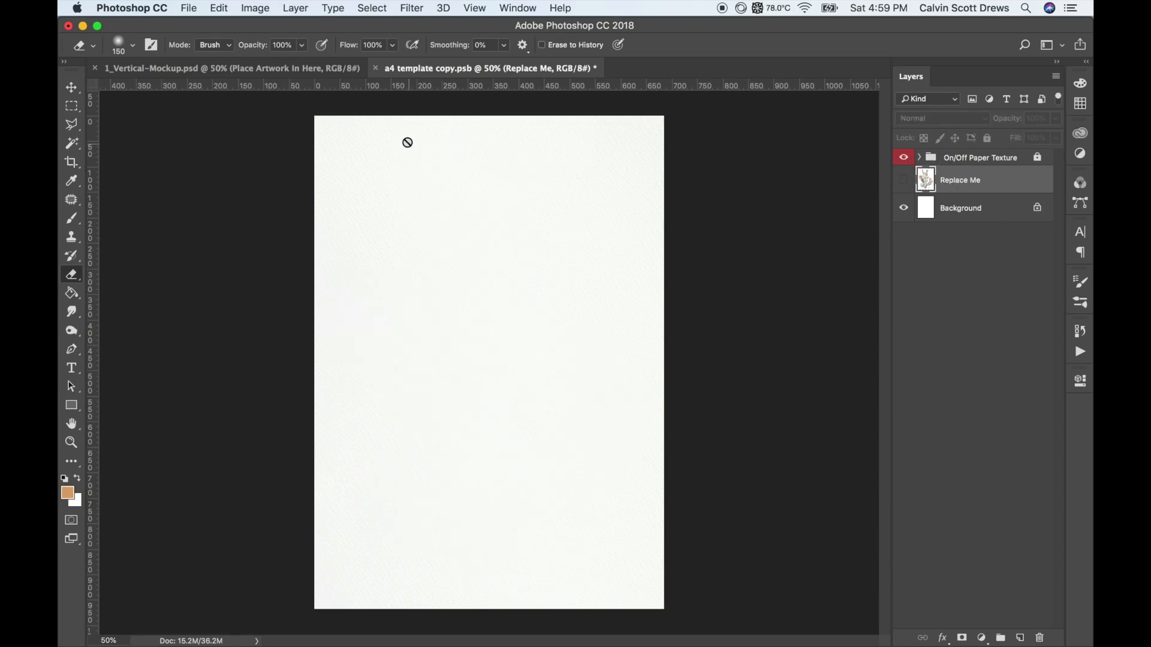
click(903, 157)
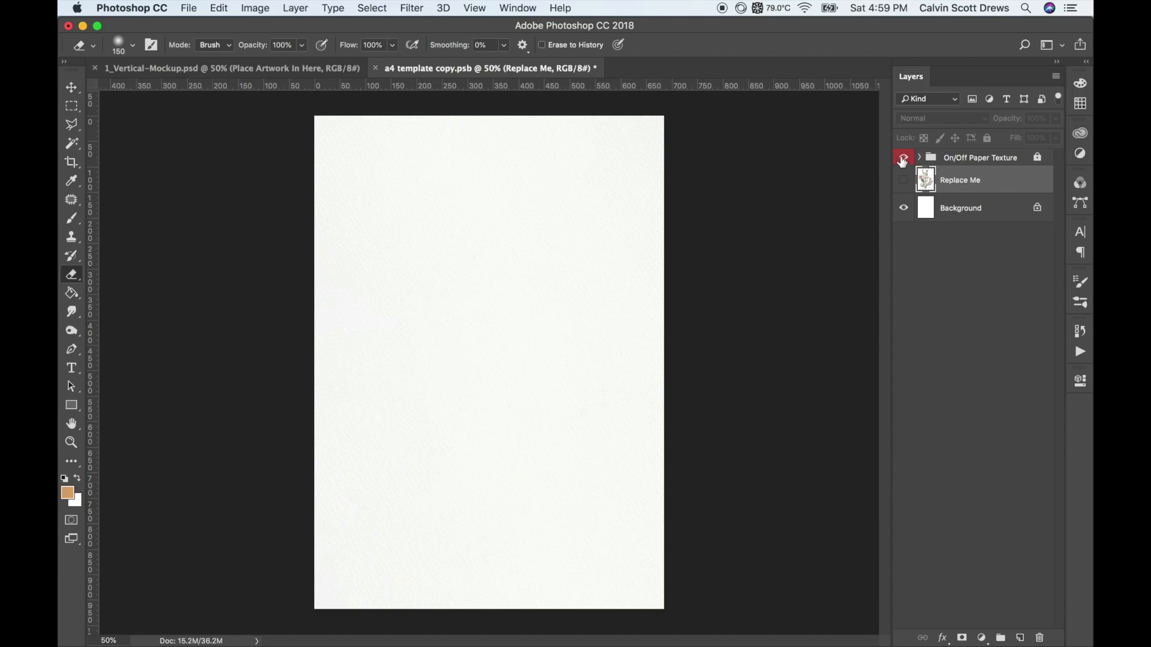
click(903, 157)
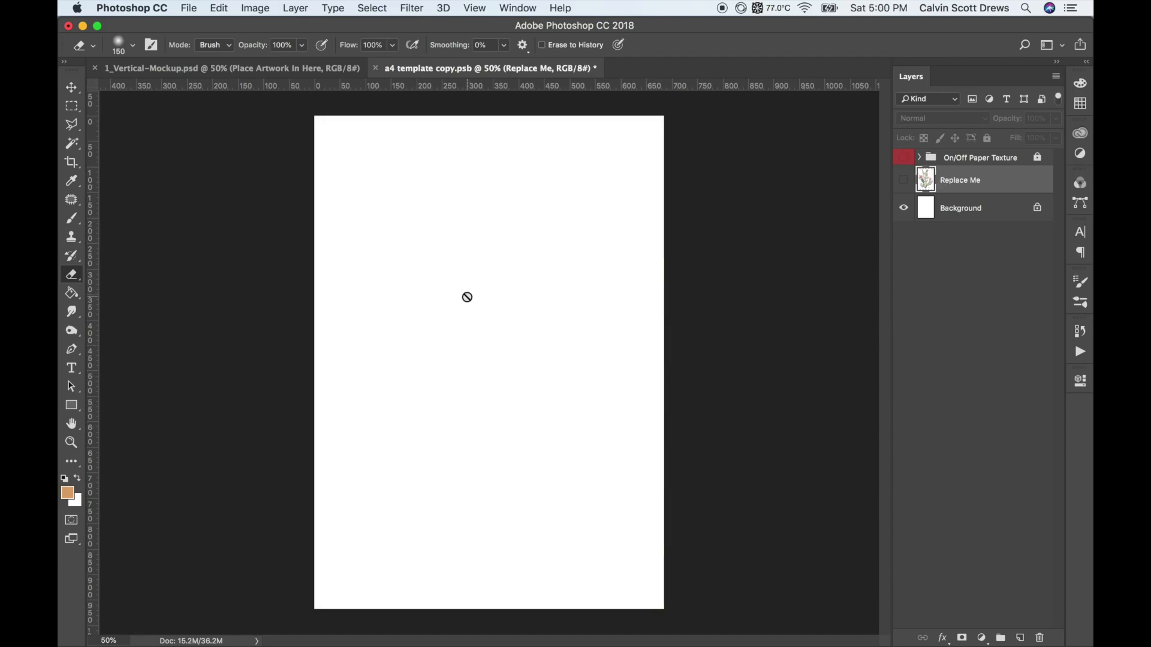
mouse_move(463, 298)
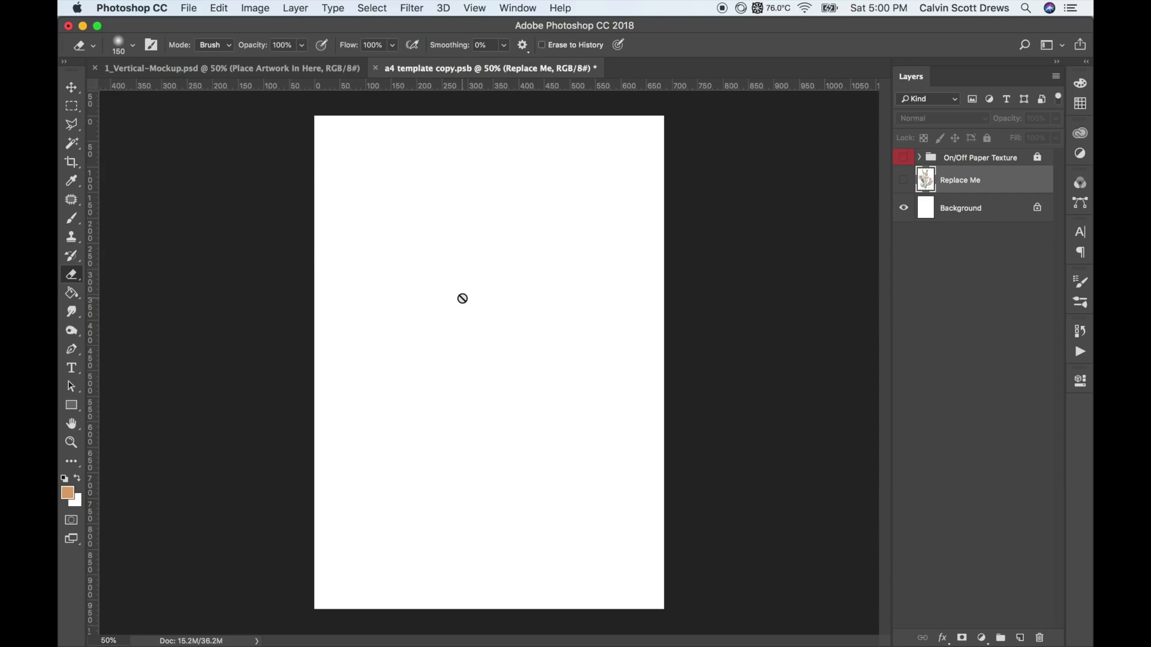
mouse_move(452, 295)
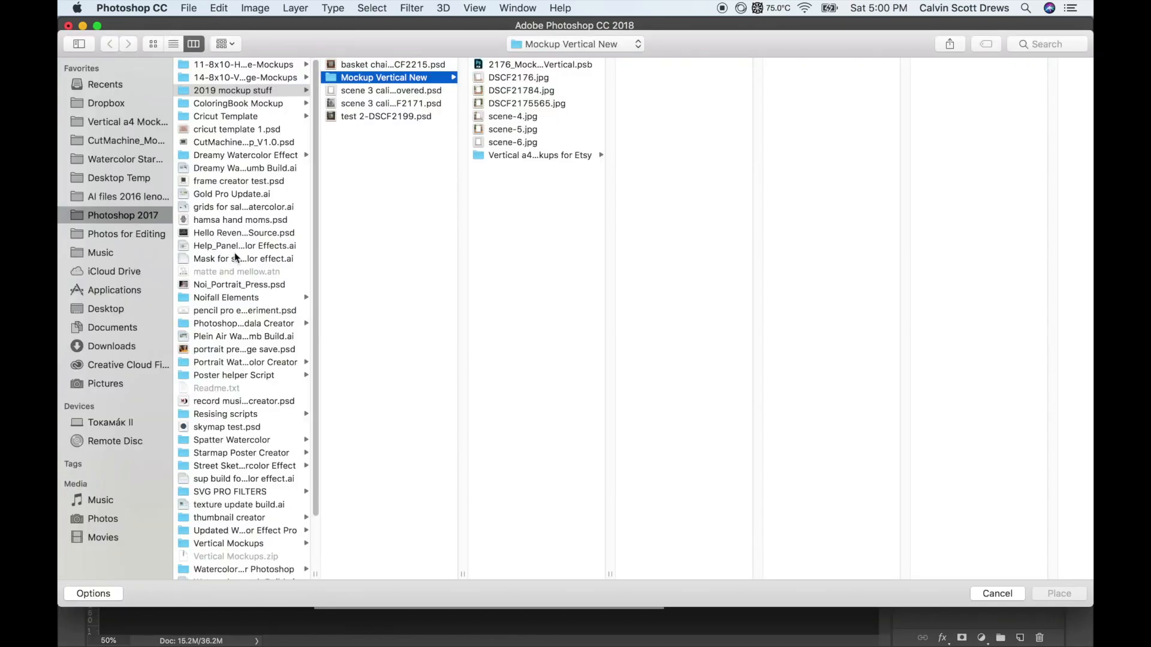
mouse_move(98, 334)
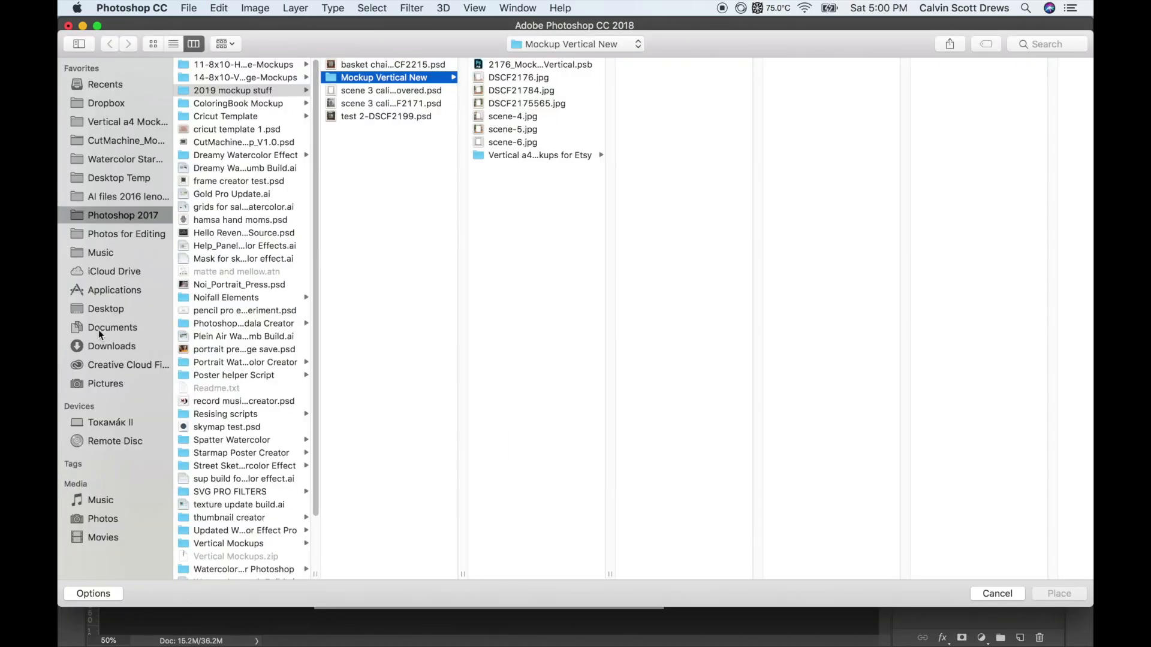
- Place the japanese castle watercolor JPEG from the Desktop onto the template page
click(105, 308)
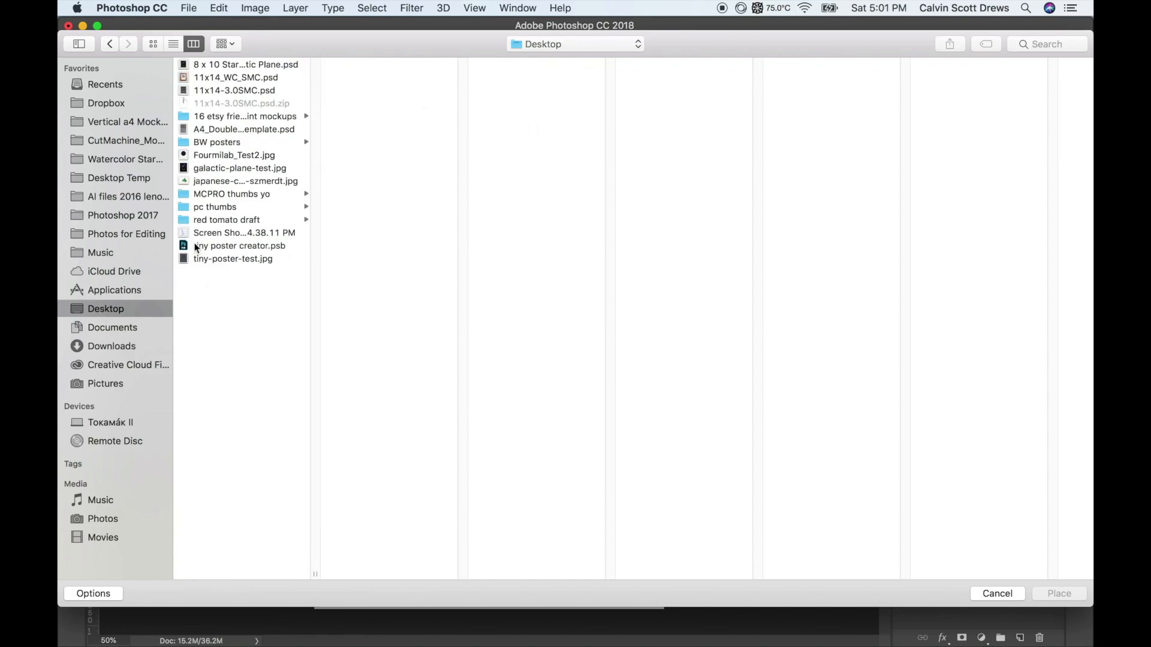
click(245, 181)
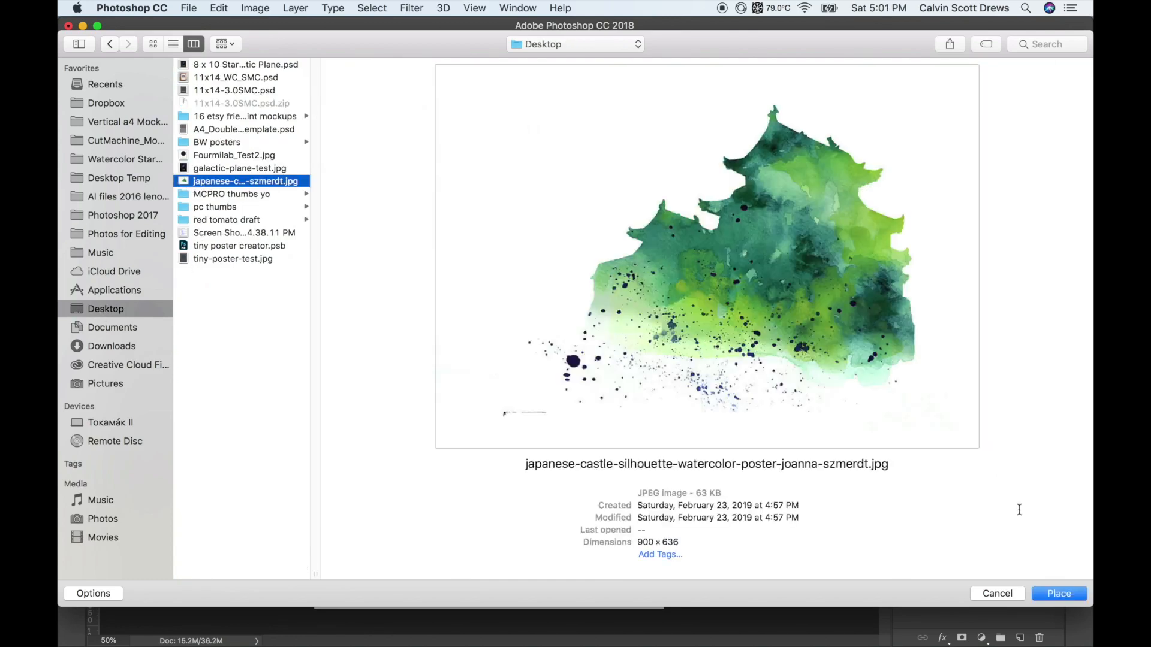
click(1059, 593)
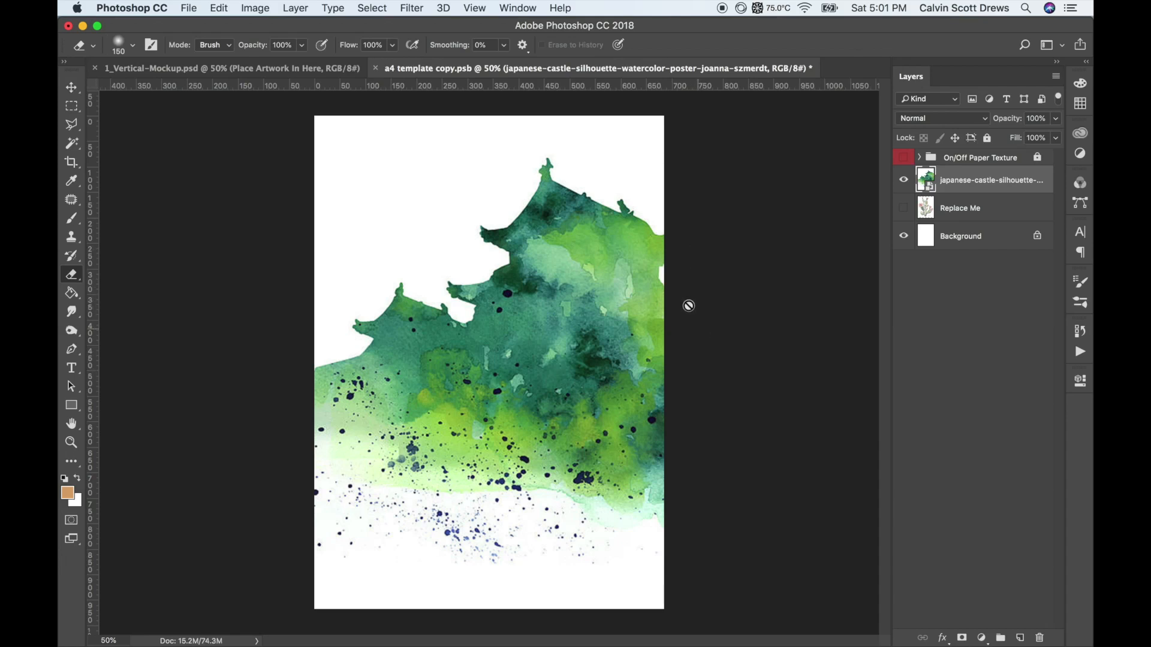
mouse_move(400, 60)
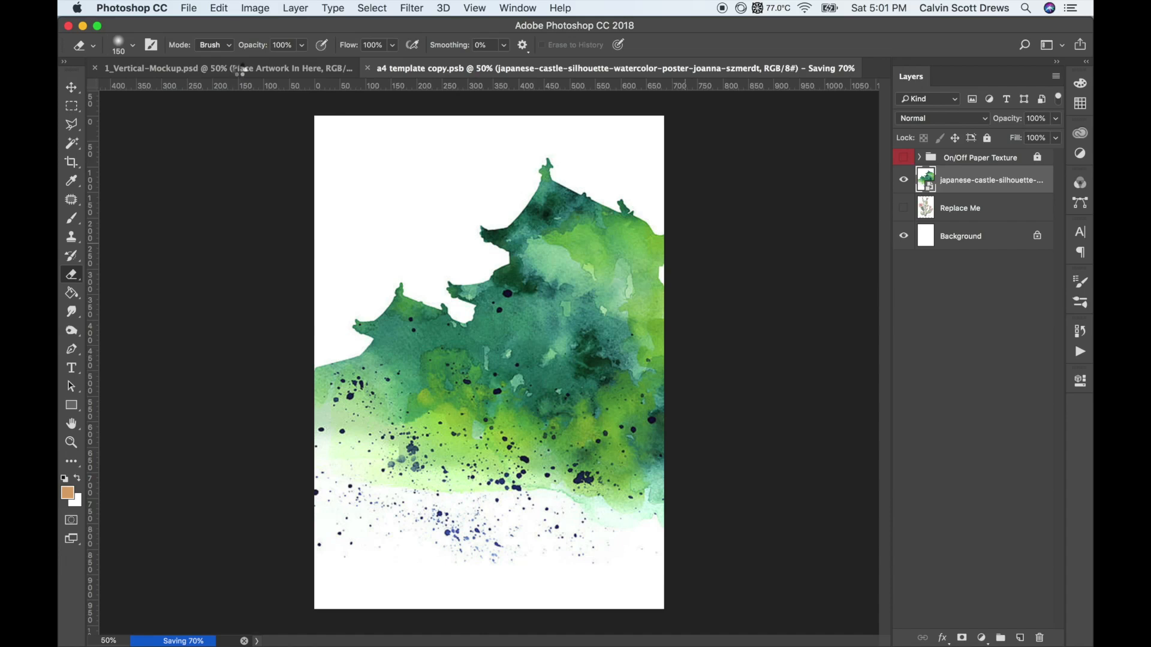
- Close a4 template copy.psb to show the castle artwork in the mockup frame
click(228, 67)
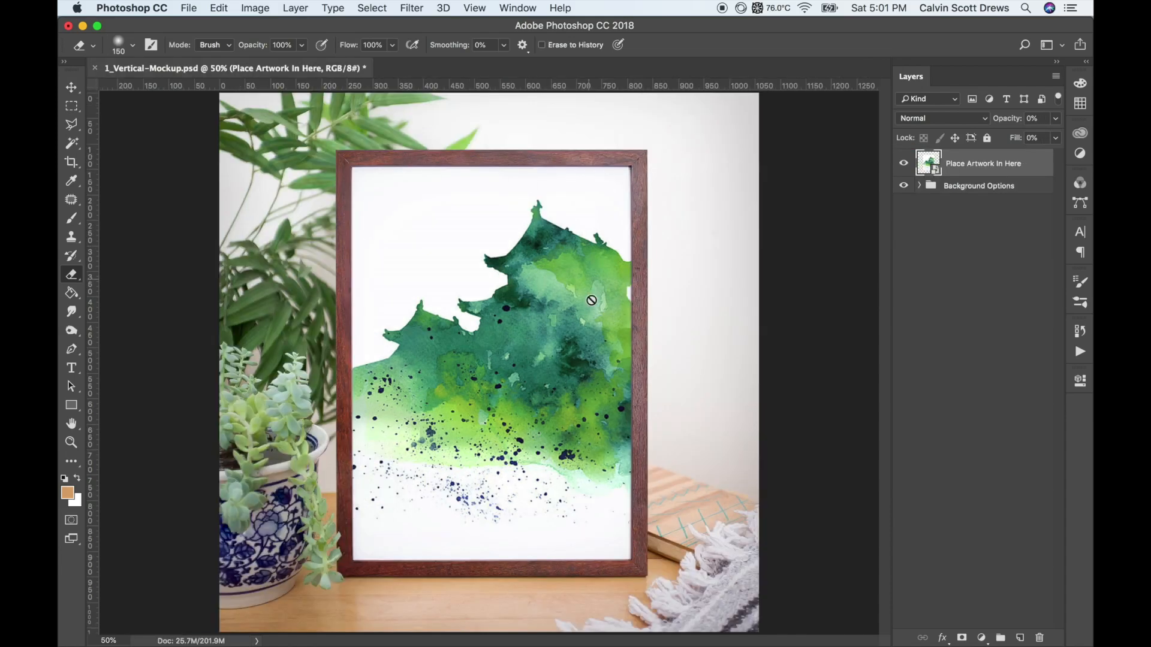
mouse_move(558, 329)
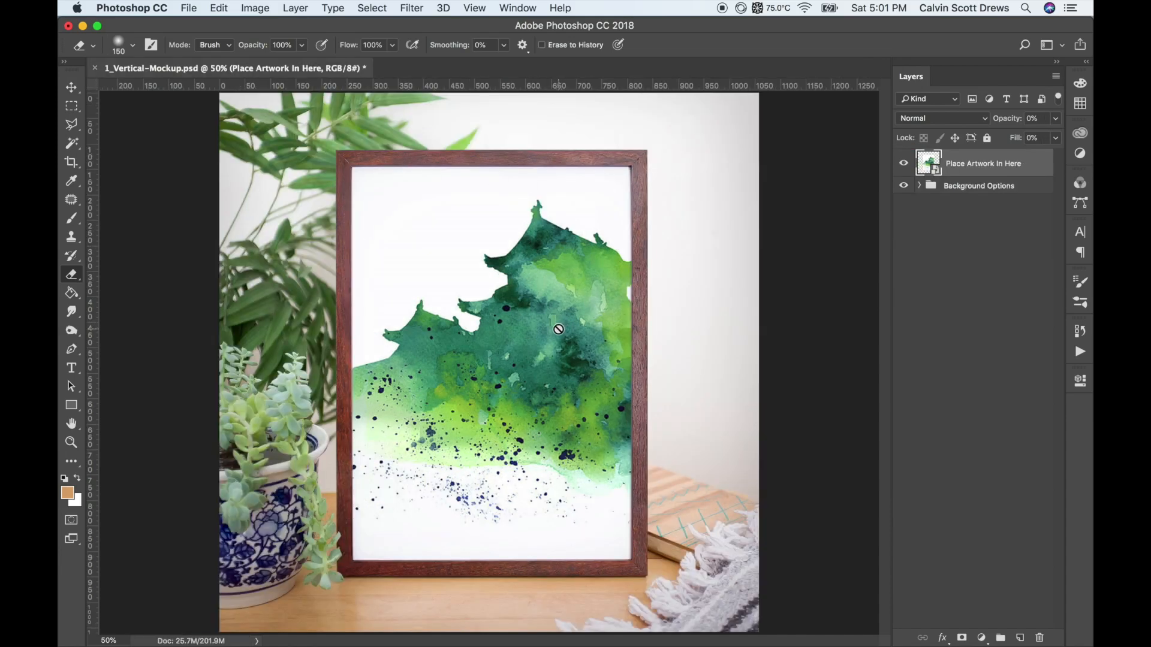
mouse_move(374, 189)
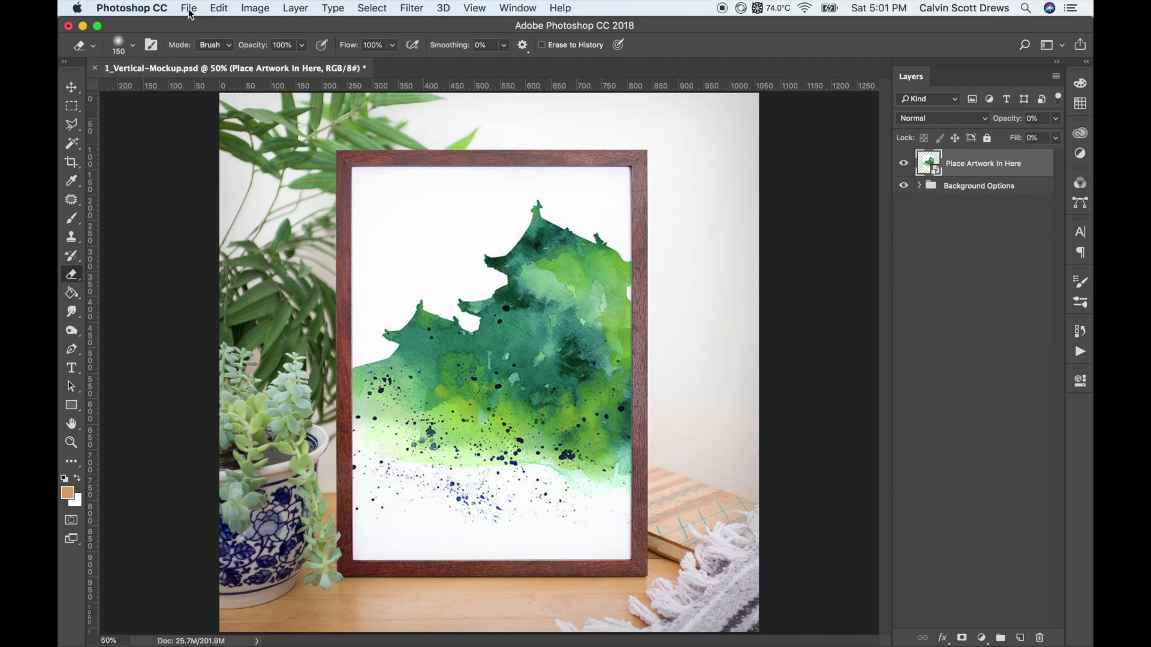
- Open Save for Web (Legacy) and select the image size Percent field to scale to 50%
click(187, 8)
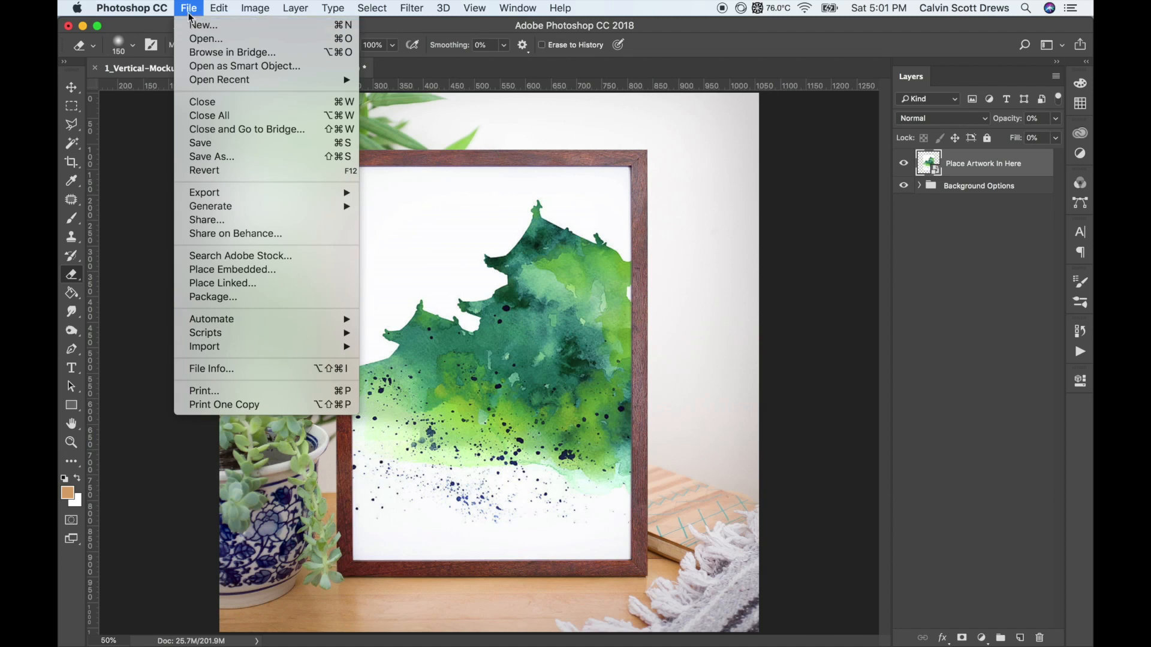
mouse_move(204, 193)
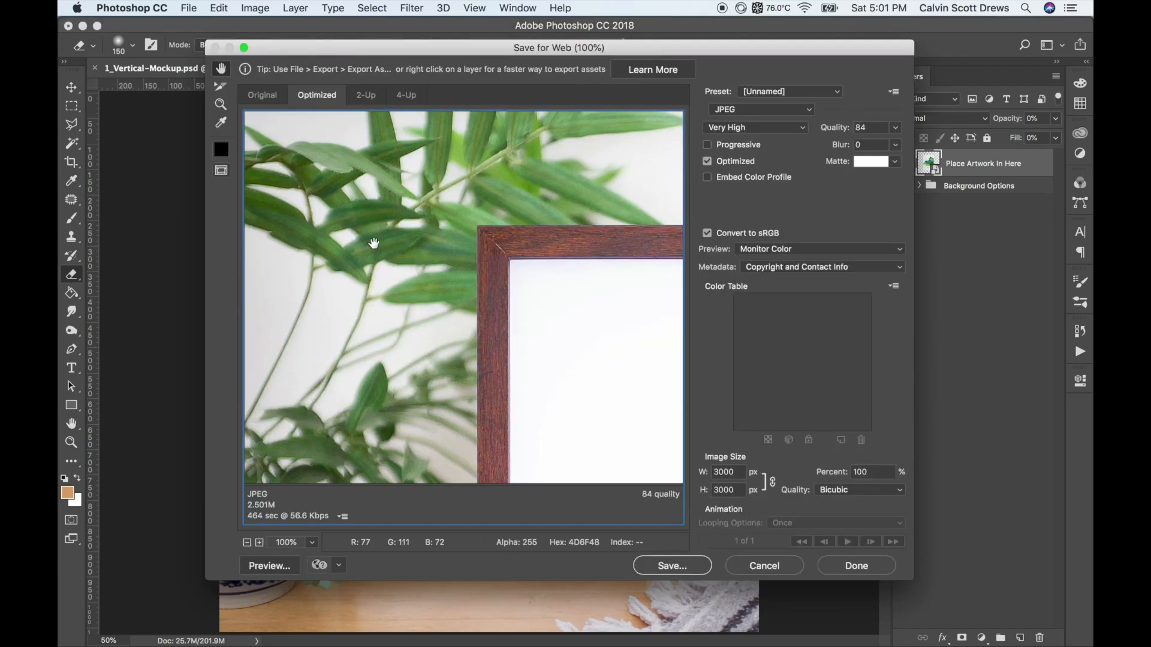
mouse_move(369, 197)
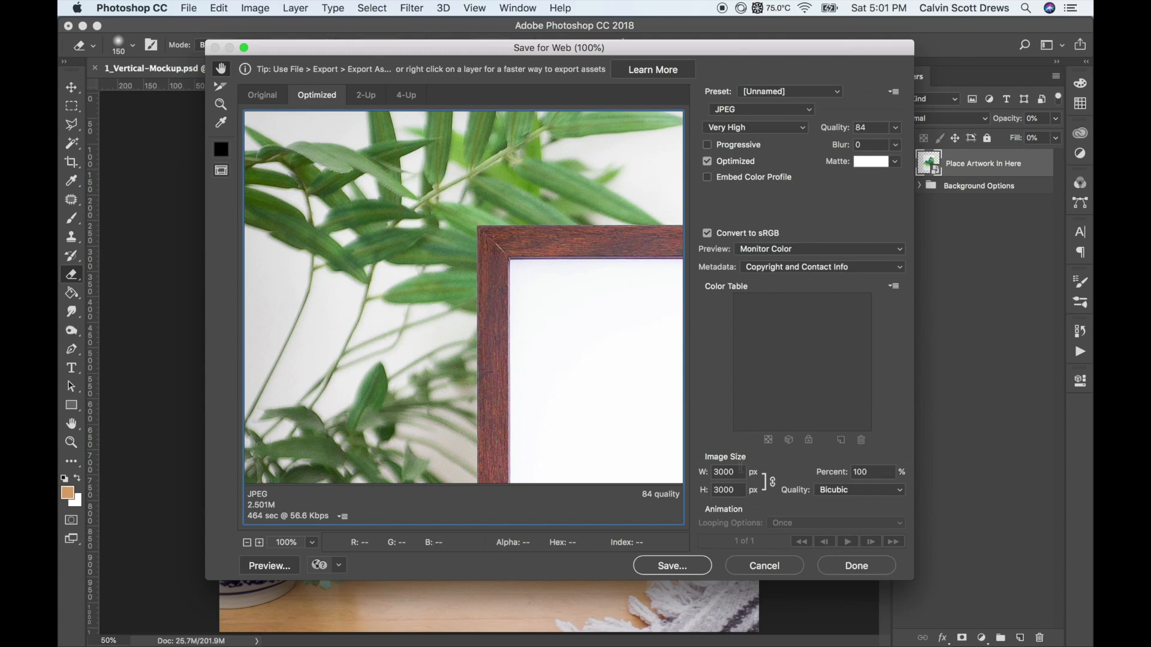
triple_click(724, 472)
text(1500)
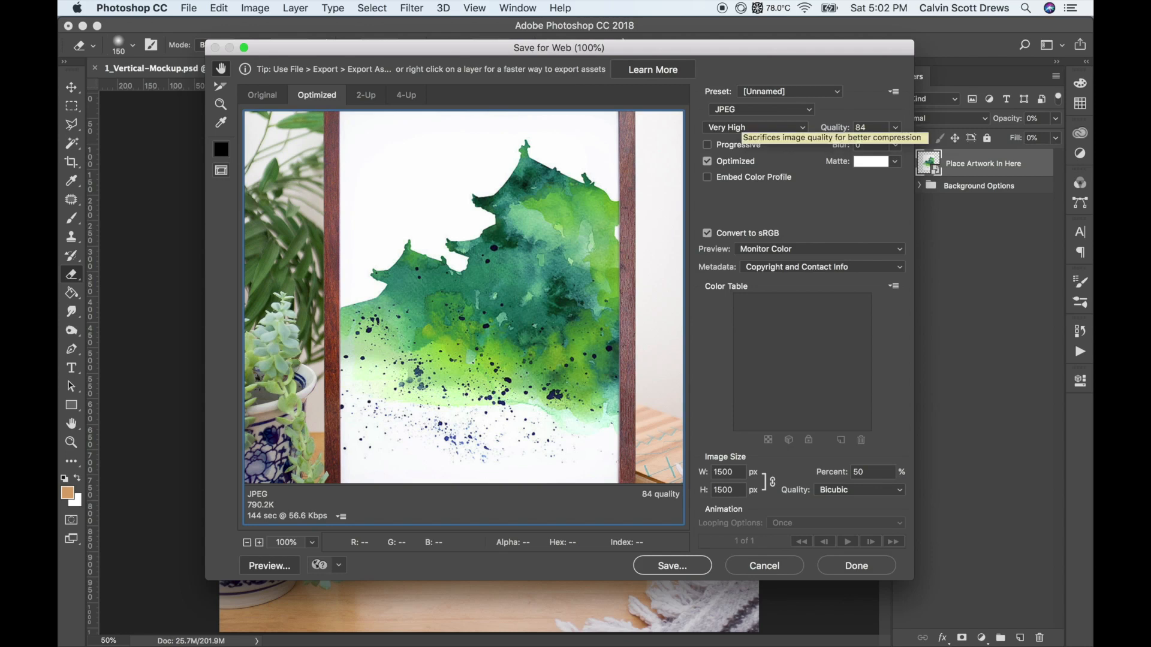
- Keep JPEG as the export format and adjust the JPEG Quality value
click(762, 109)
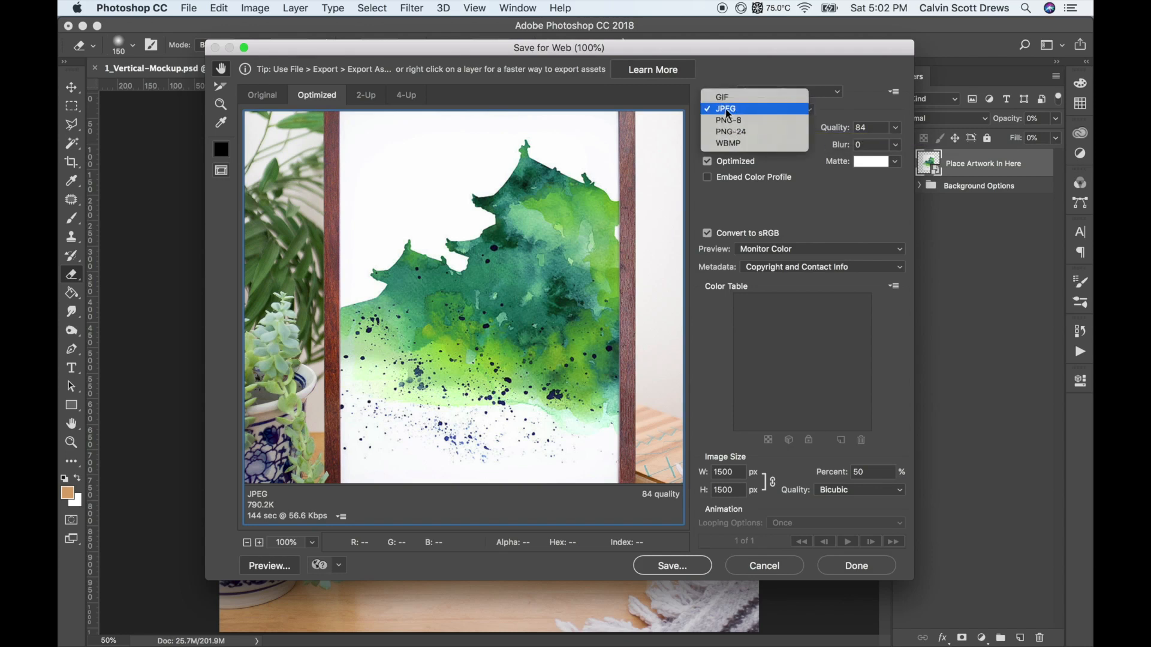
click(725, 109)
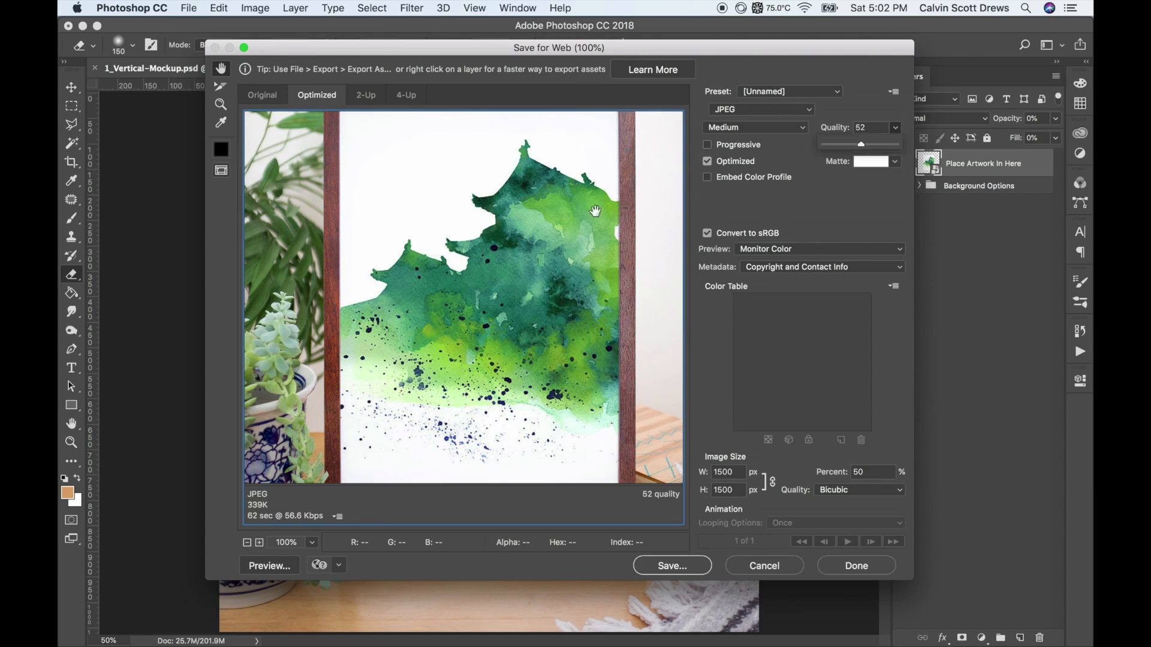
mouse_move(867, 144)
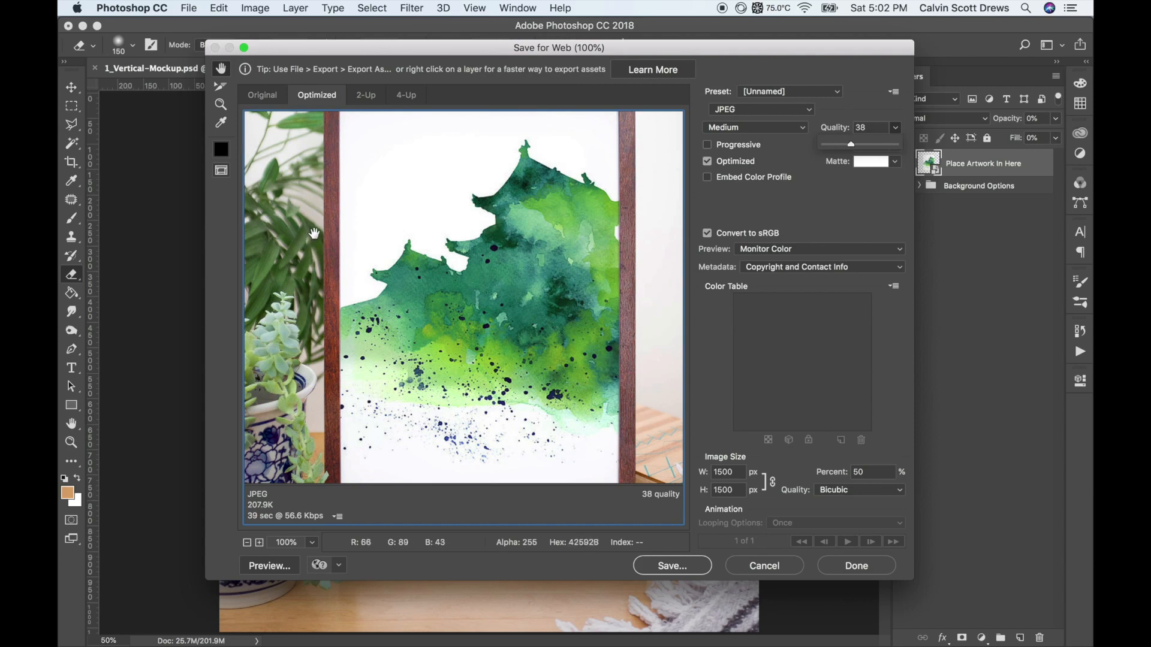
mouse_move(286, 523)
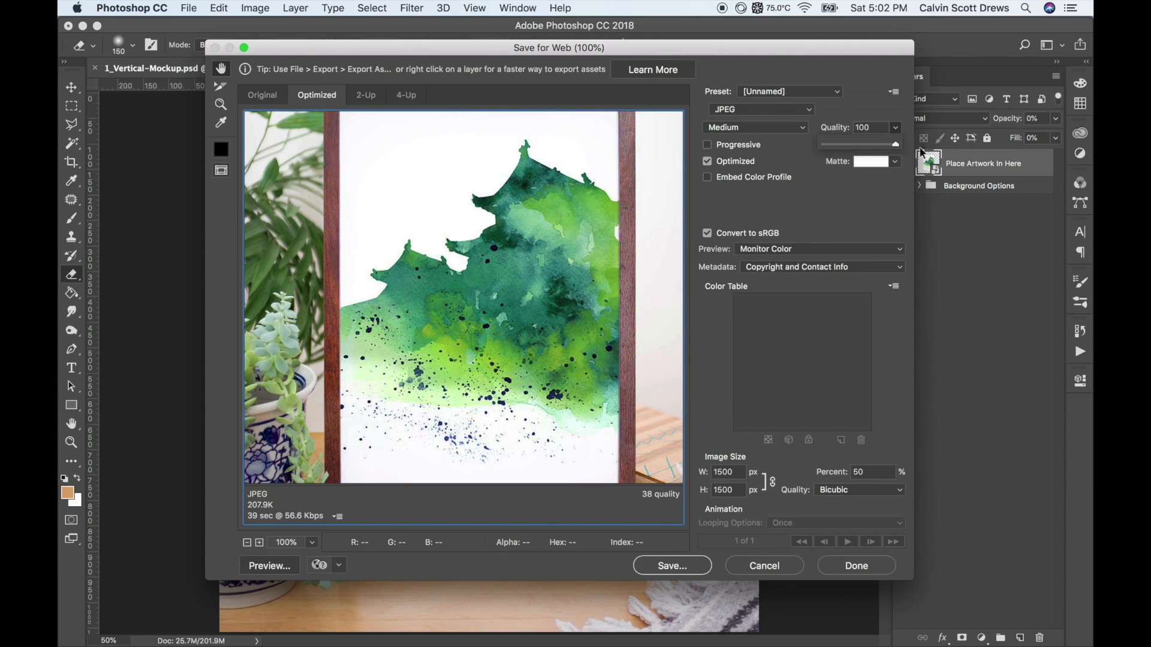
click(755, 127)
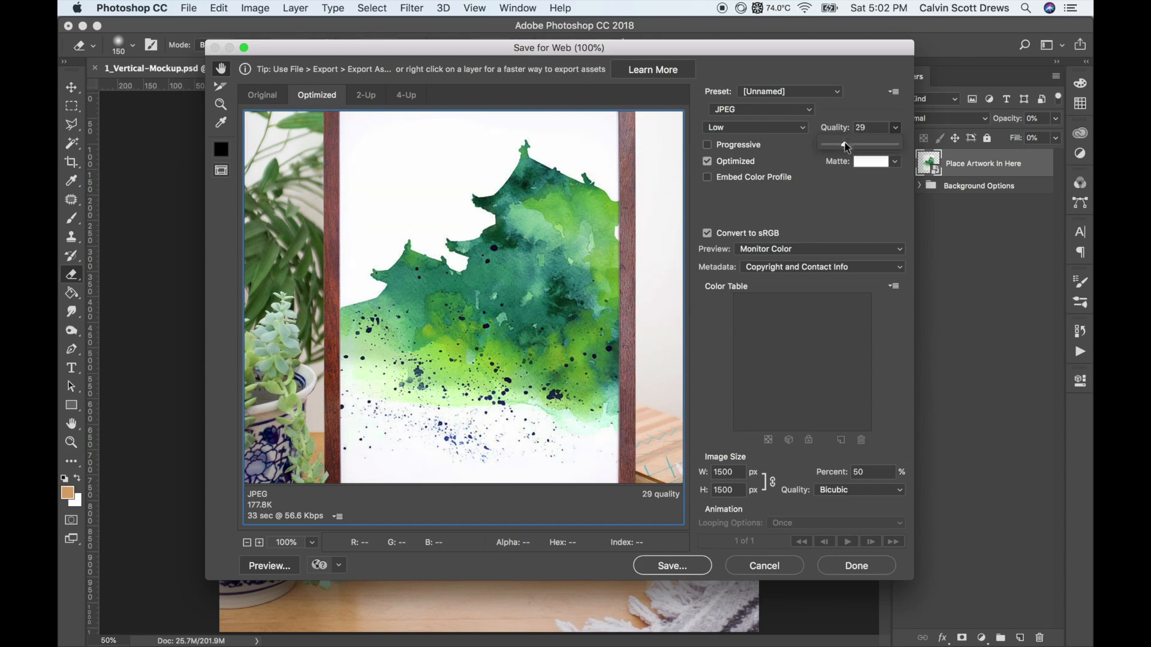
mouse_move(253, 516)
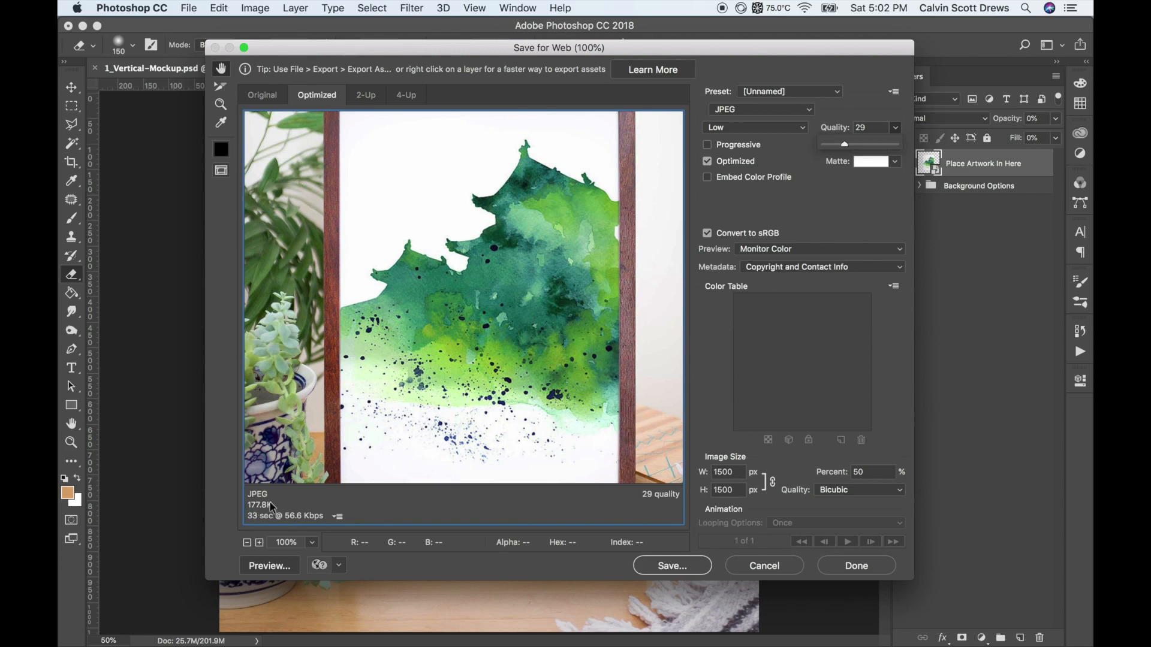
mouse_move(342, 237)
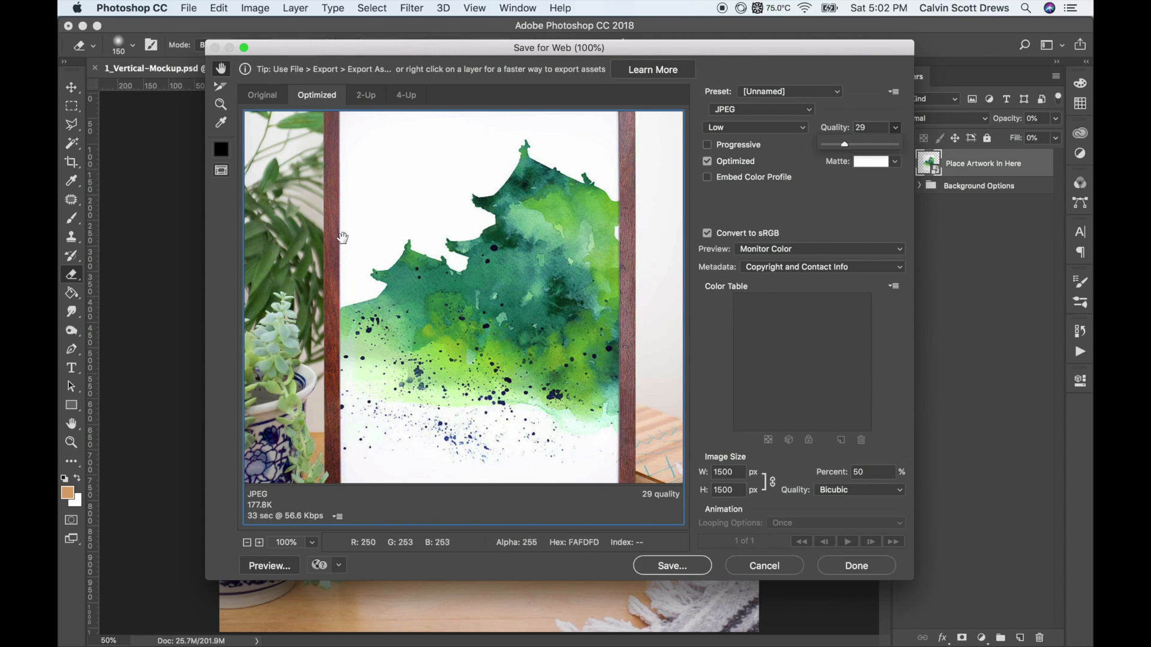
mouse_move(334, 238)
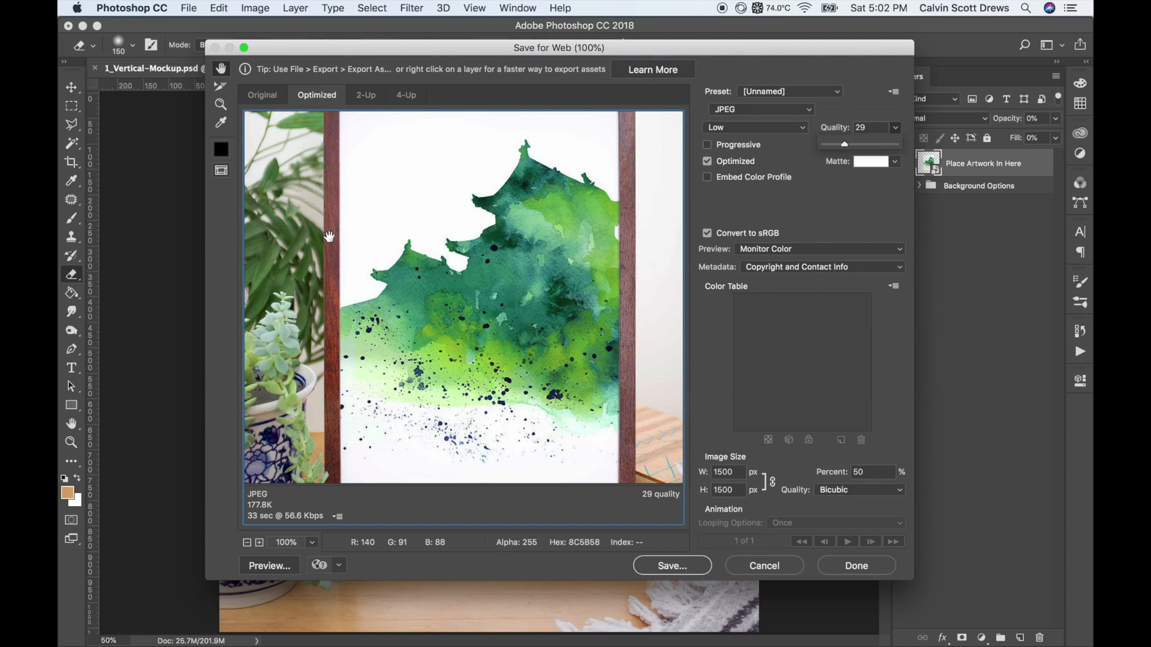
mouse_move(850, 149)
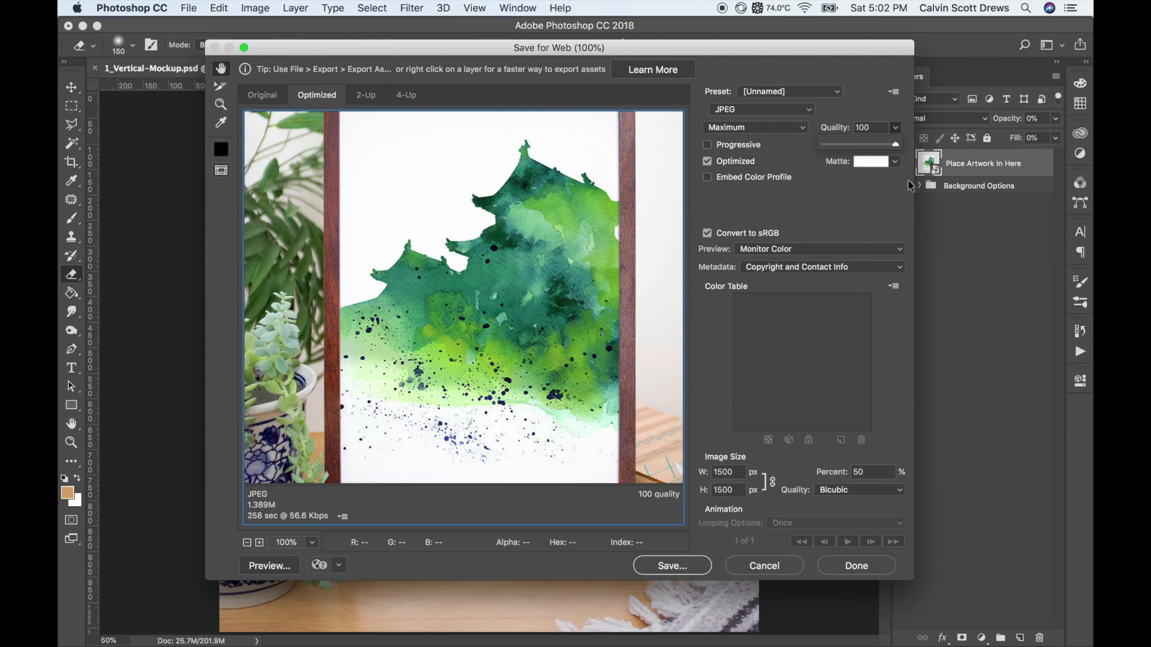
mouse_move(677, 57)
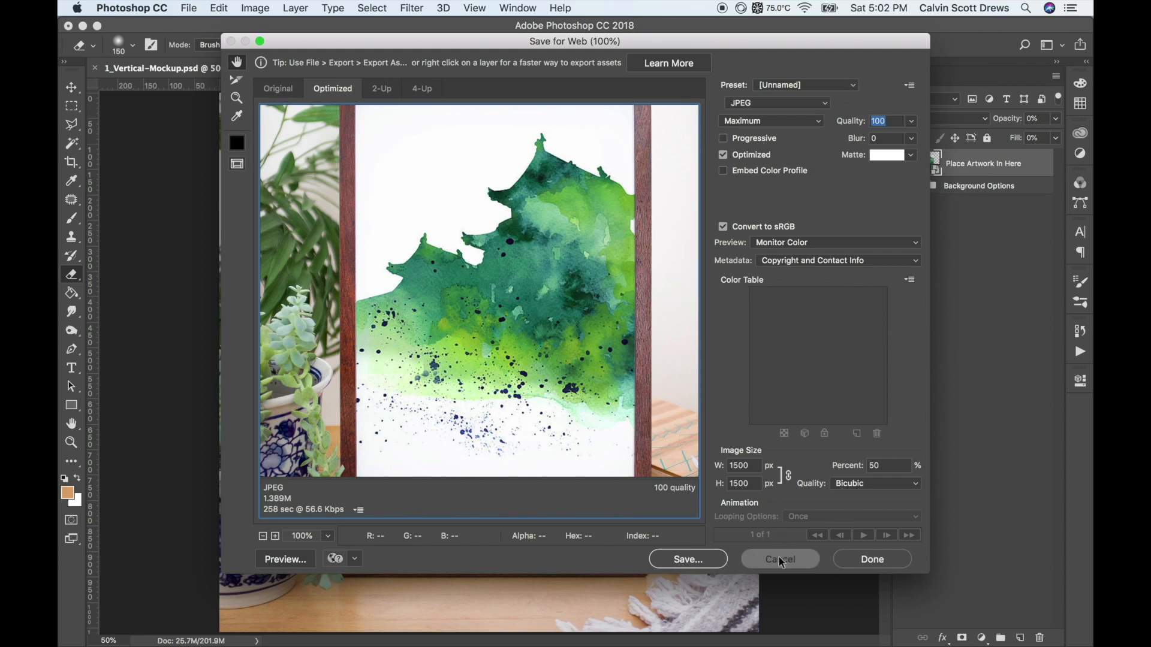
- Cancel the Save for Web dialog without exporting
click(778, 560)
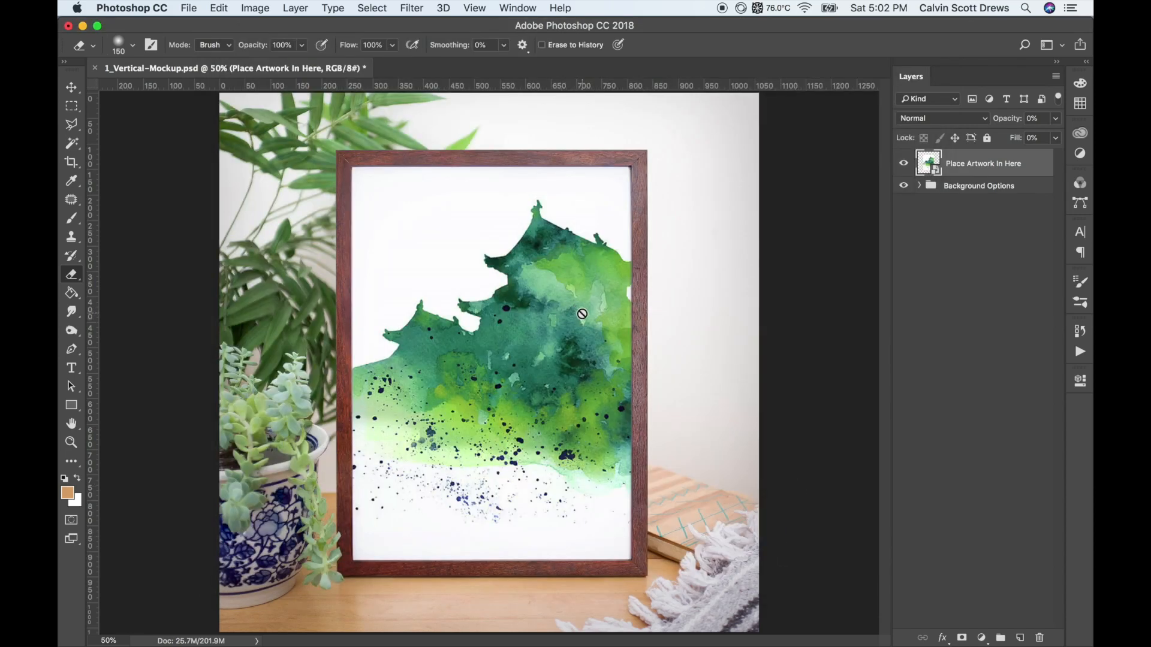
mouse_move(552, 241)
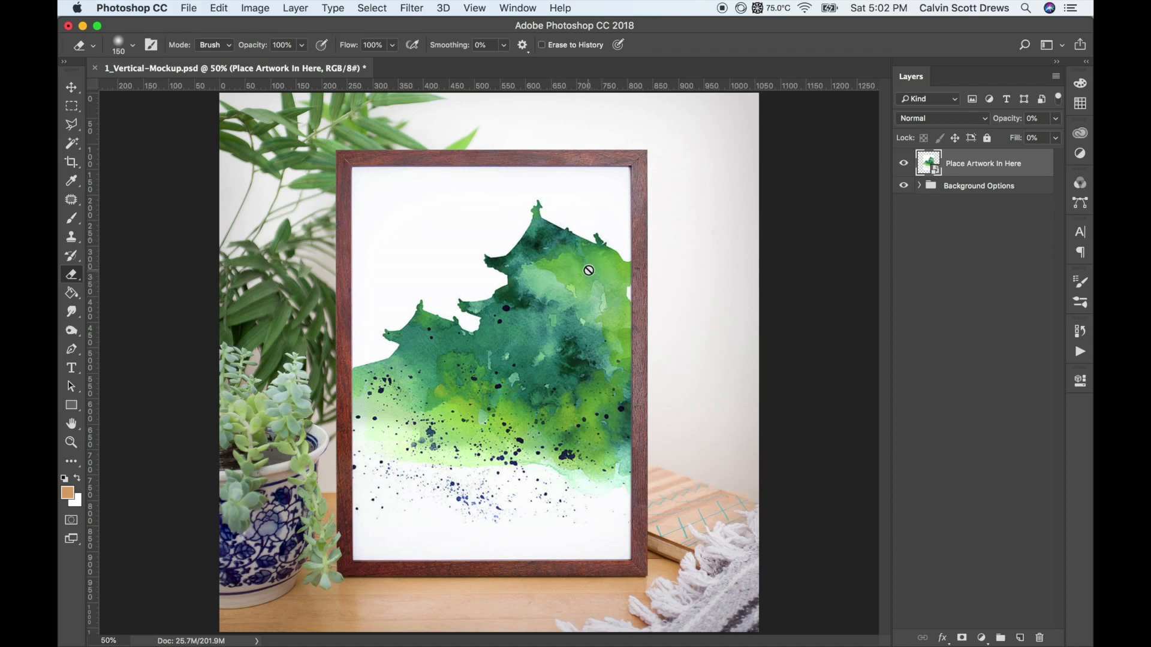
mouse_move(592, 289)
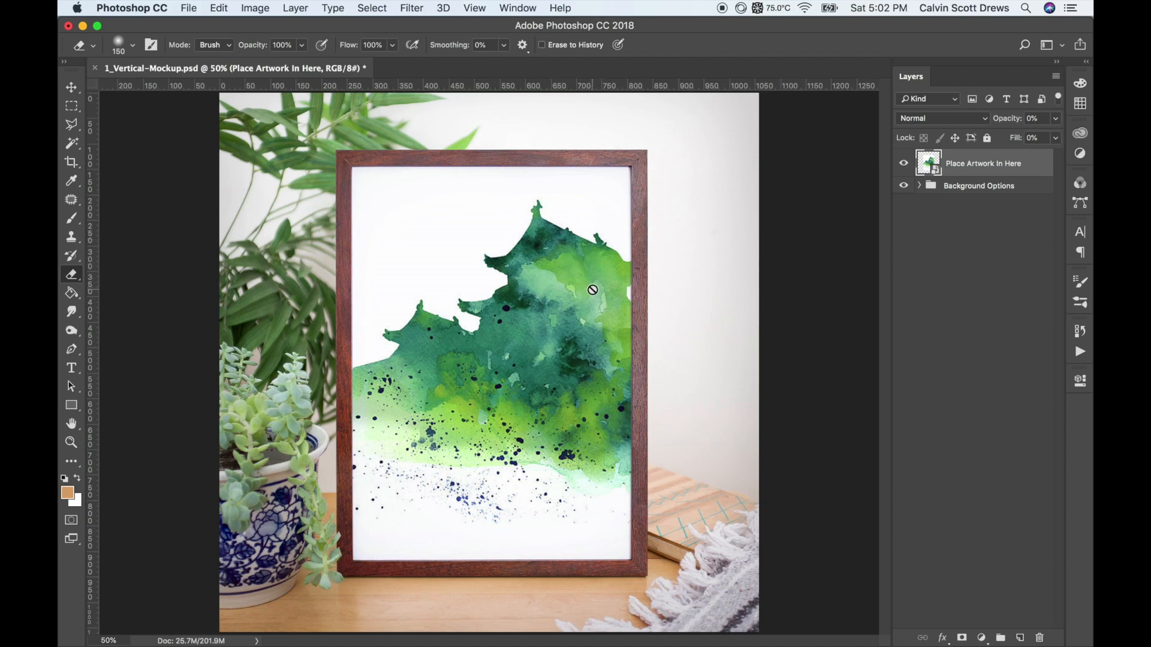
mouse_move(585, 298)
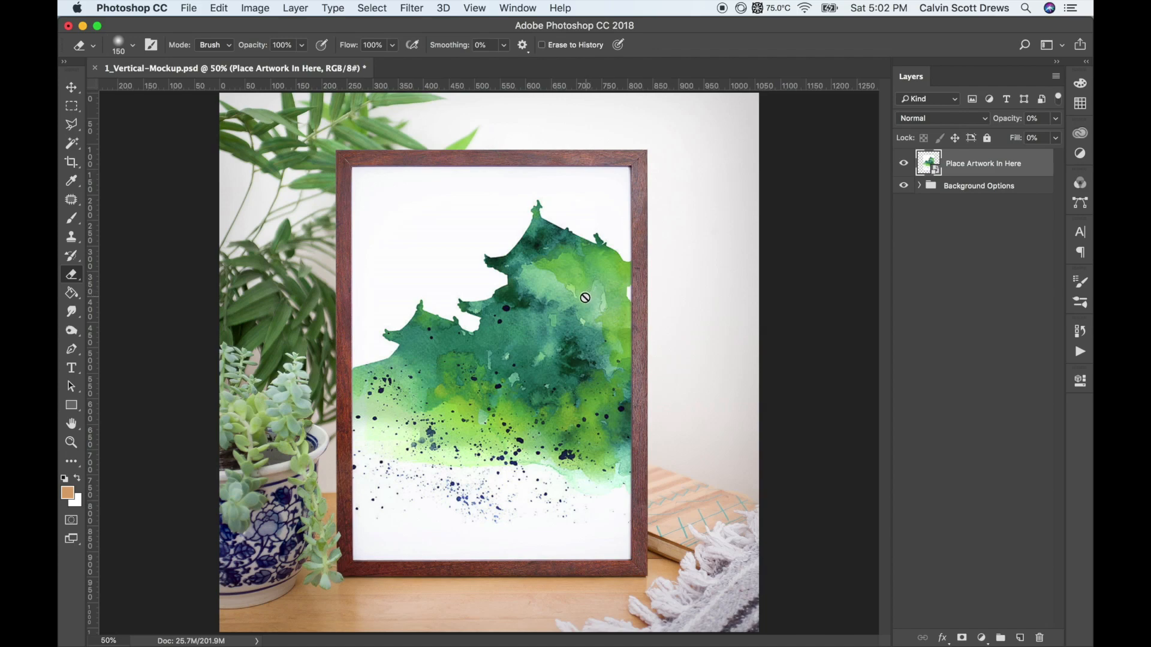